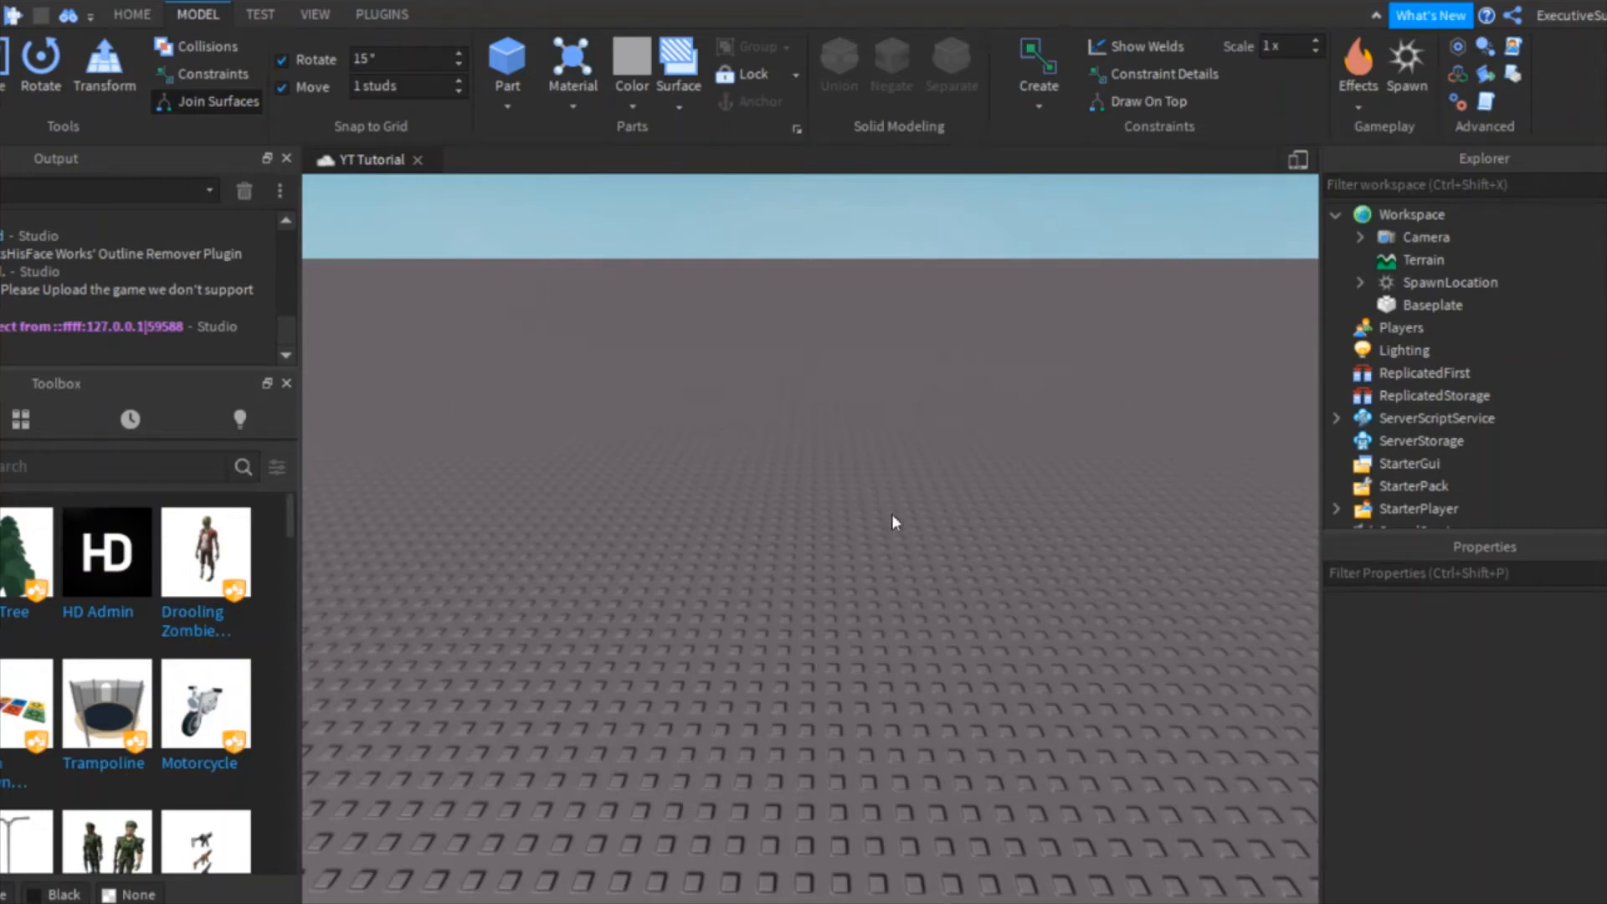
mouse_move(753, 546)
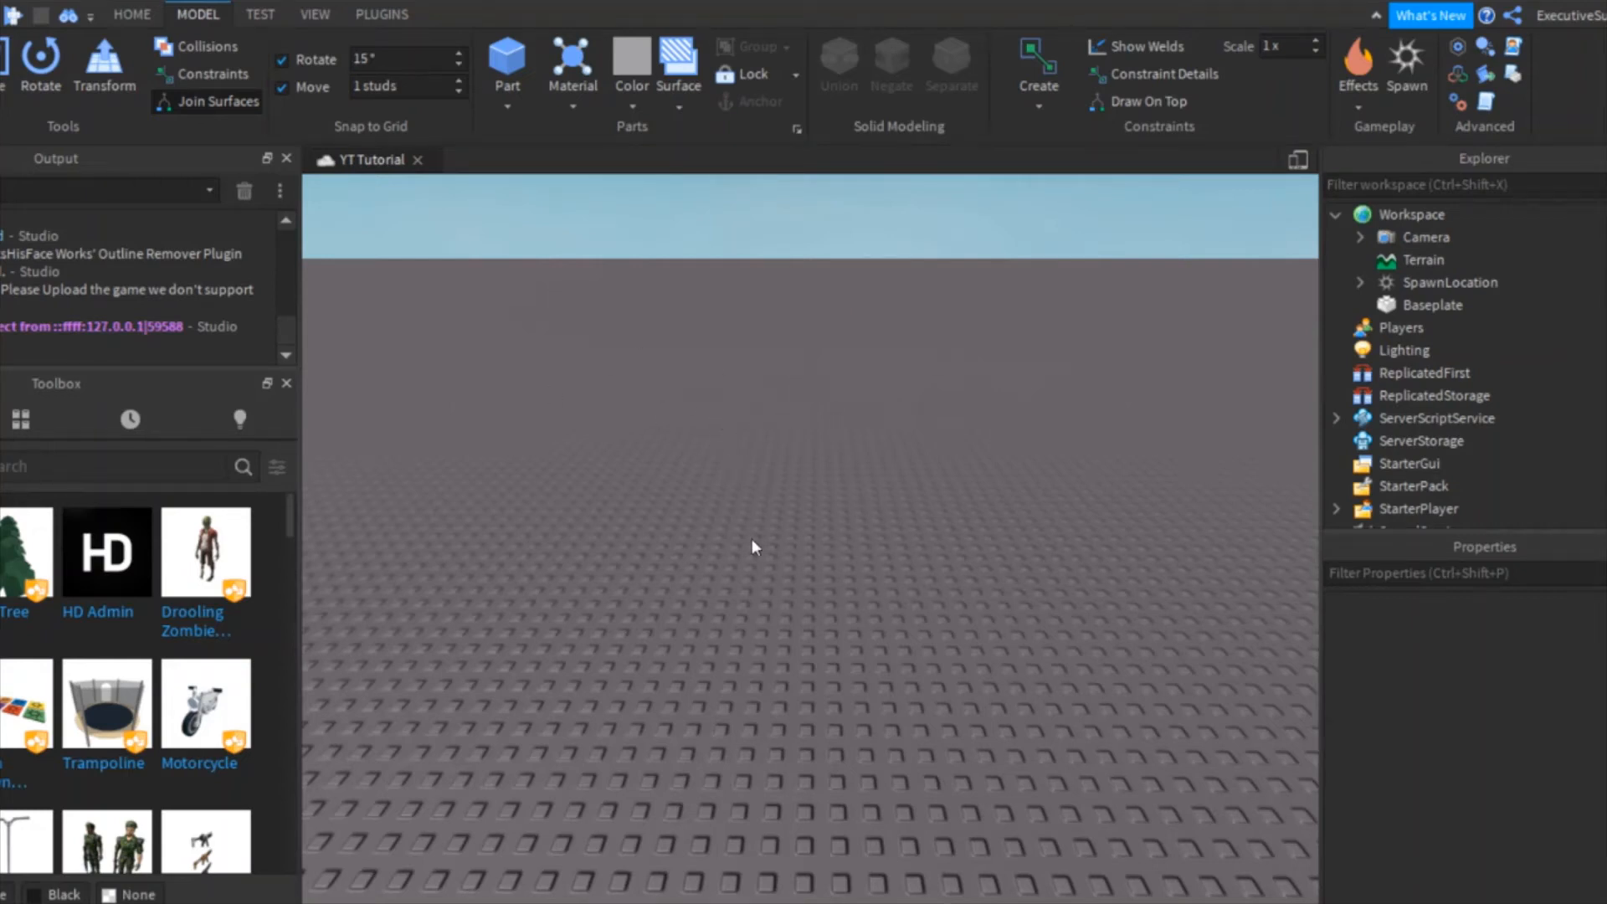
mouse_move(802, 567)
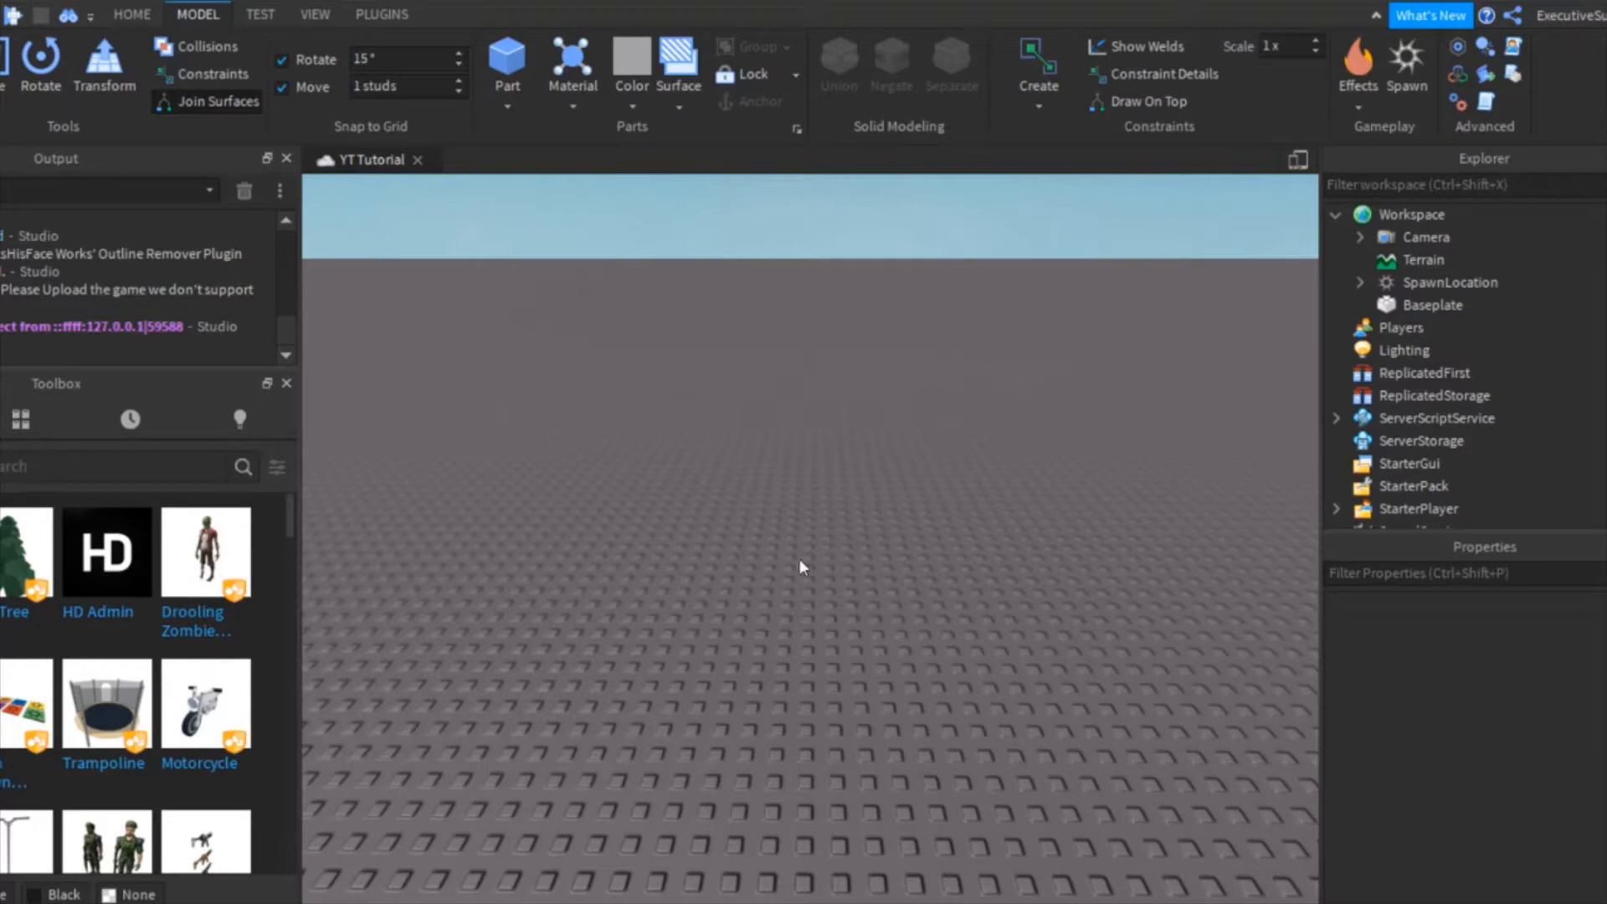
mouse_move(774, 571)
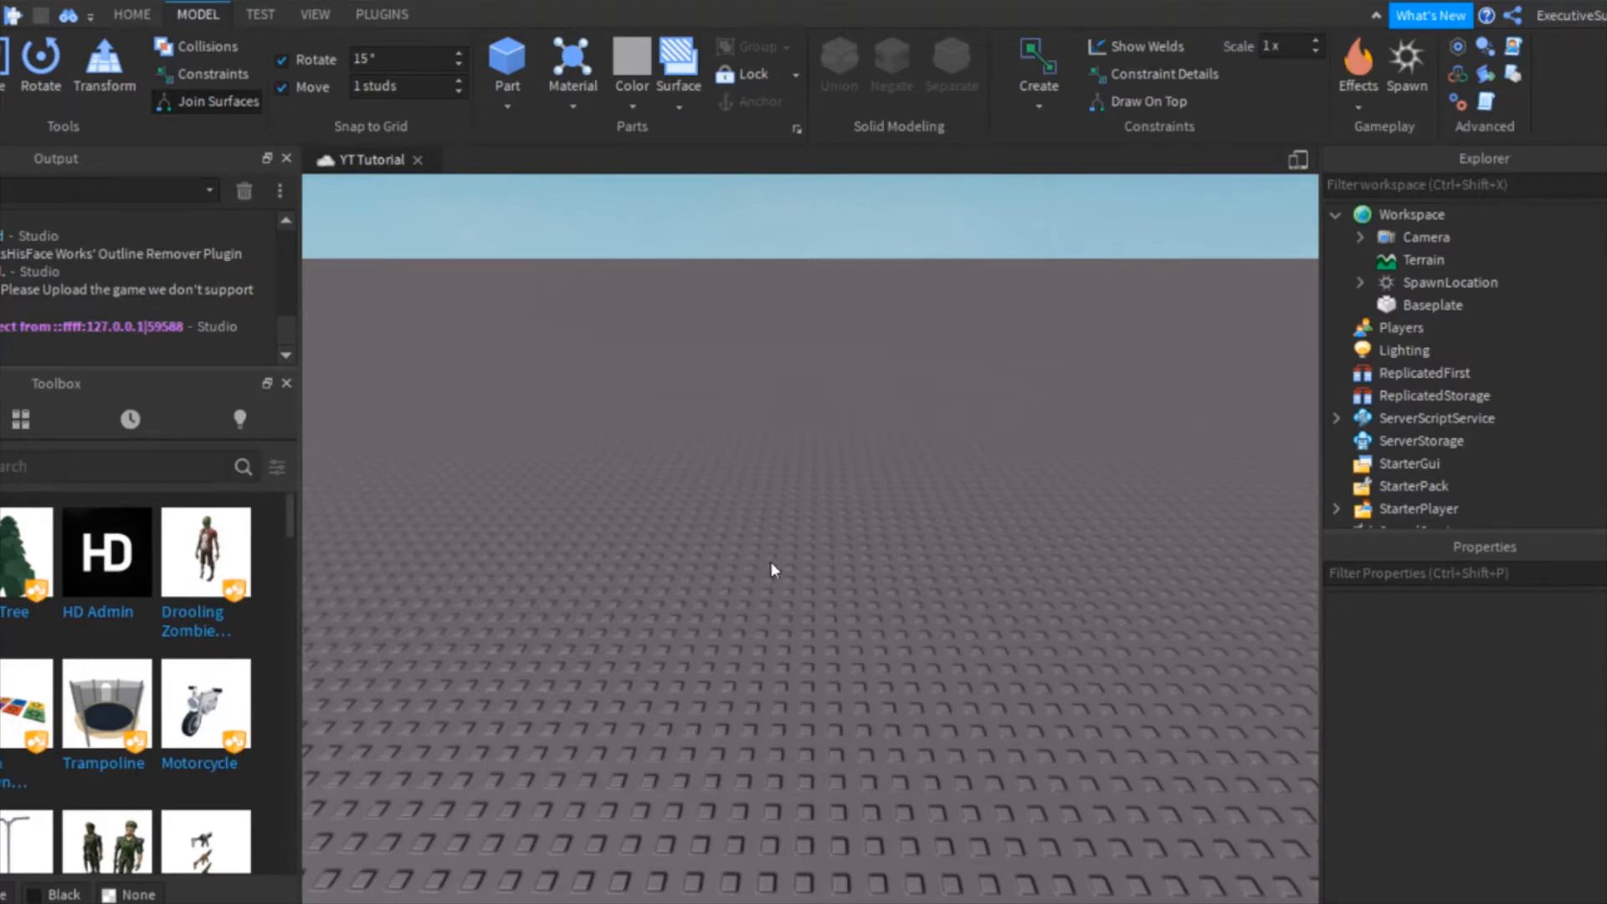
Insert a new Part and rename it TelePart in Explorer.
click(506, 62)
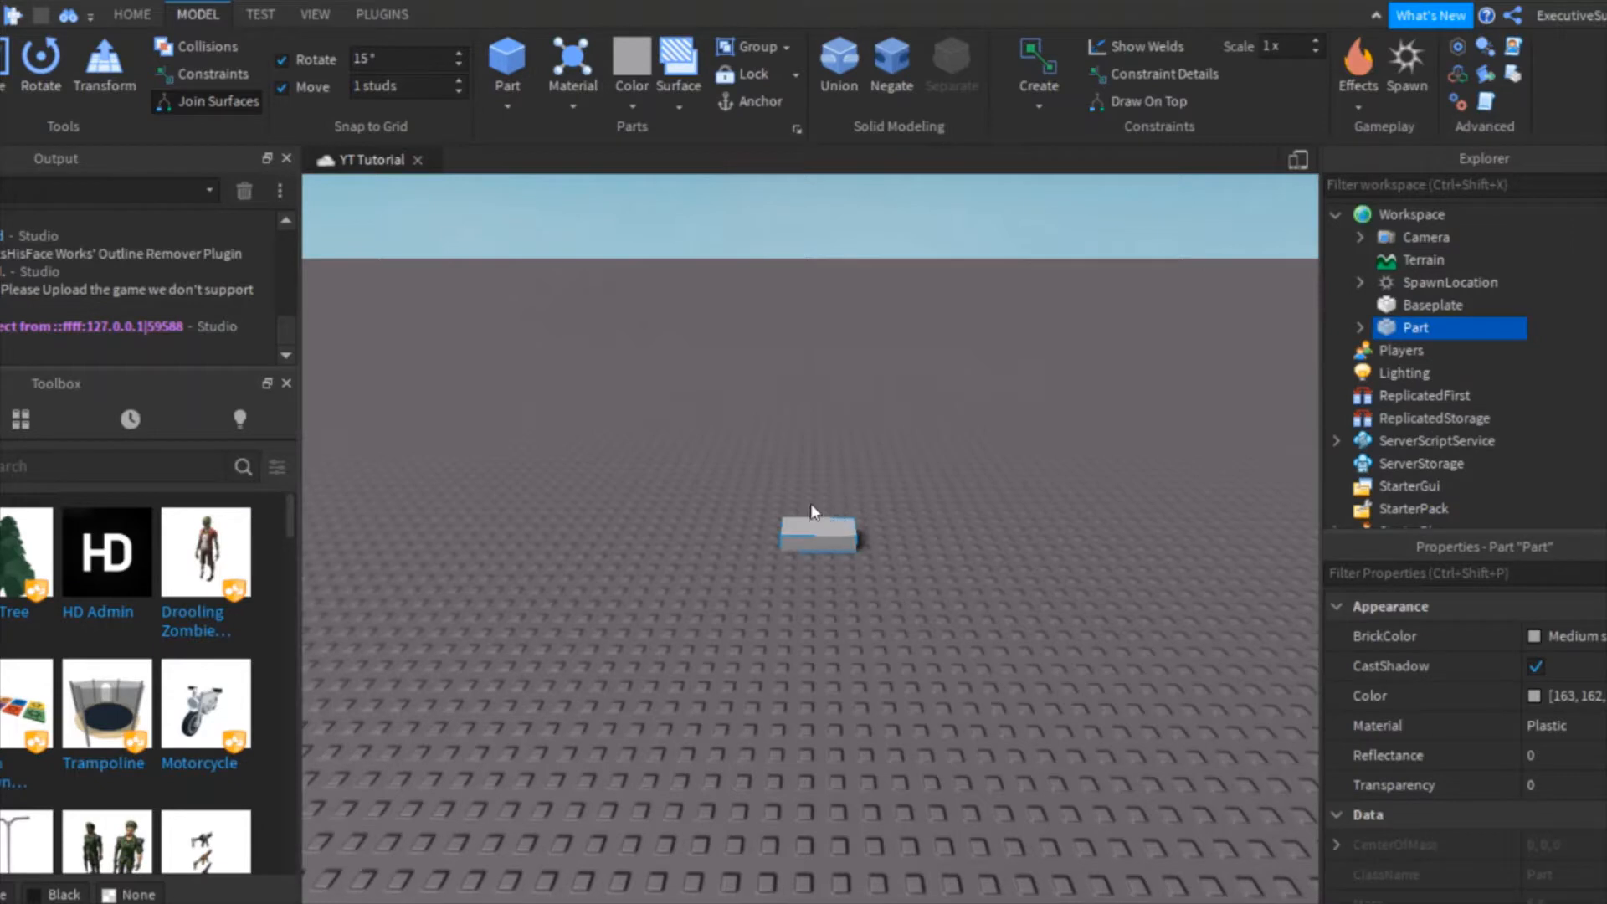
mouse_move(1371, 353)
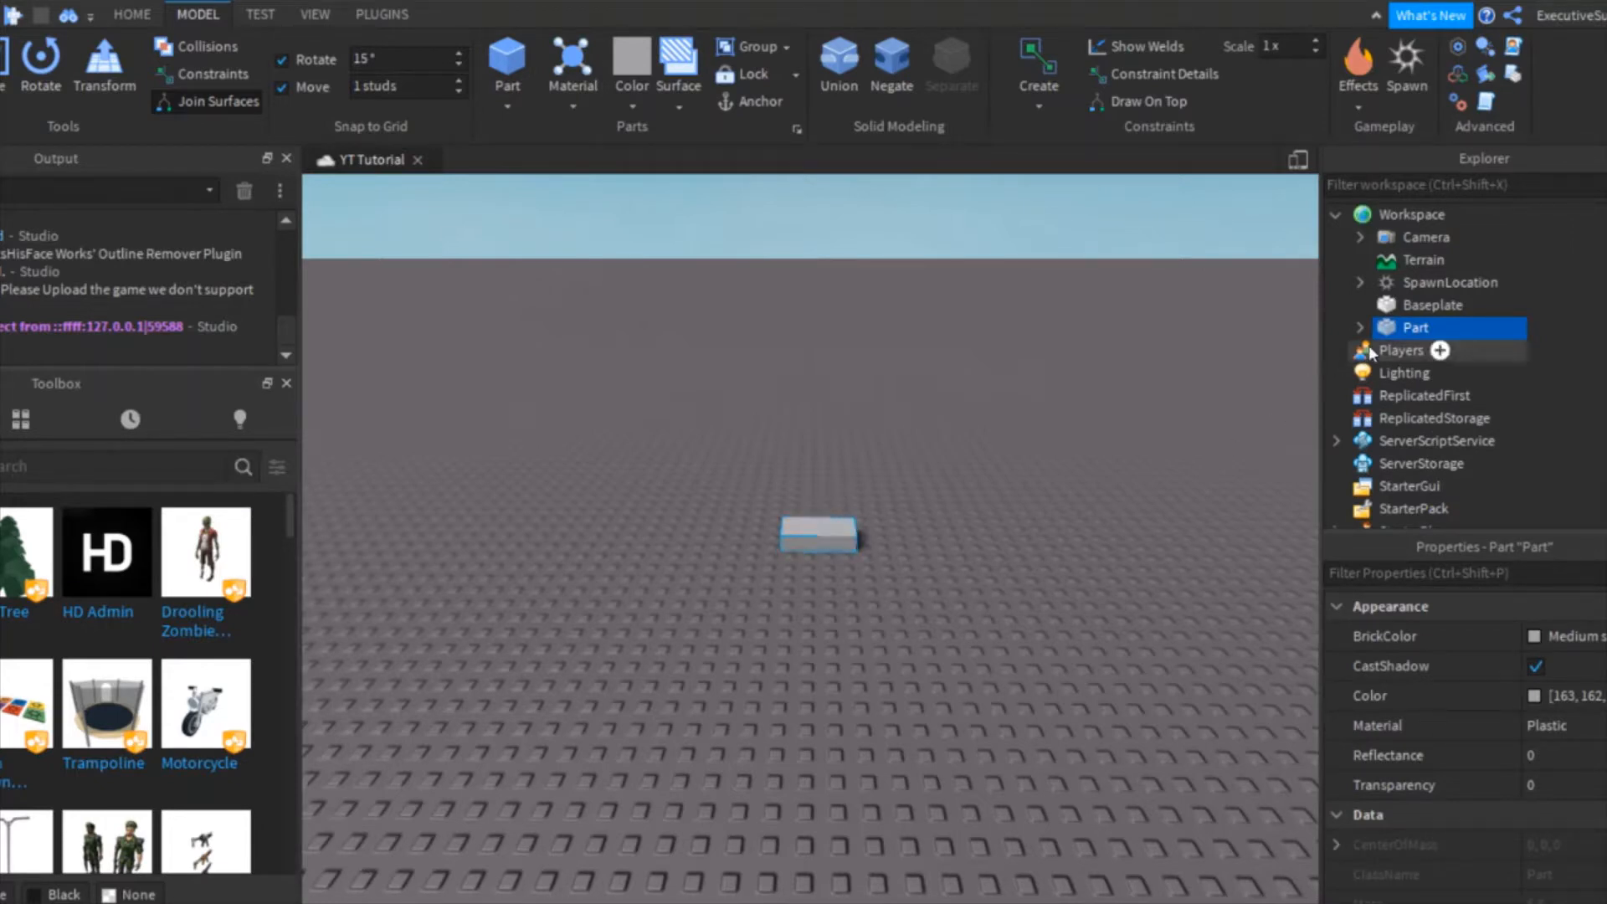
double_click(1416, 327)
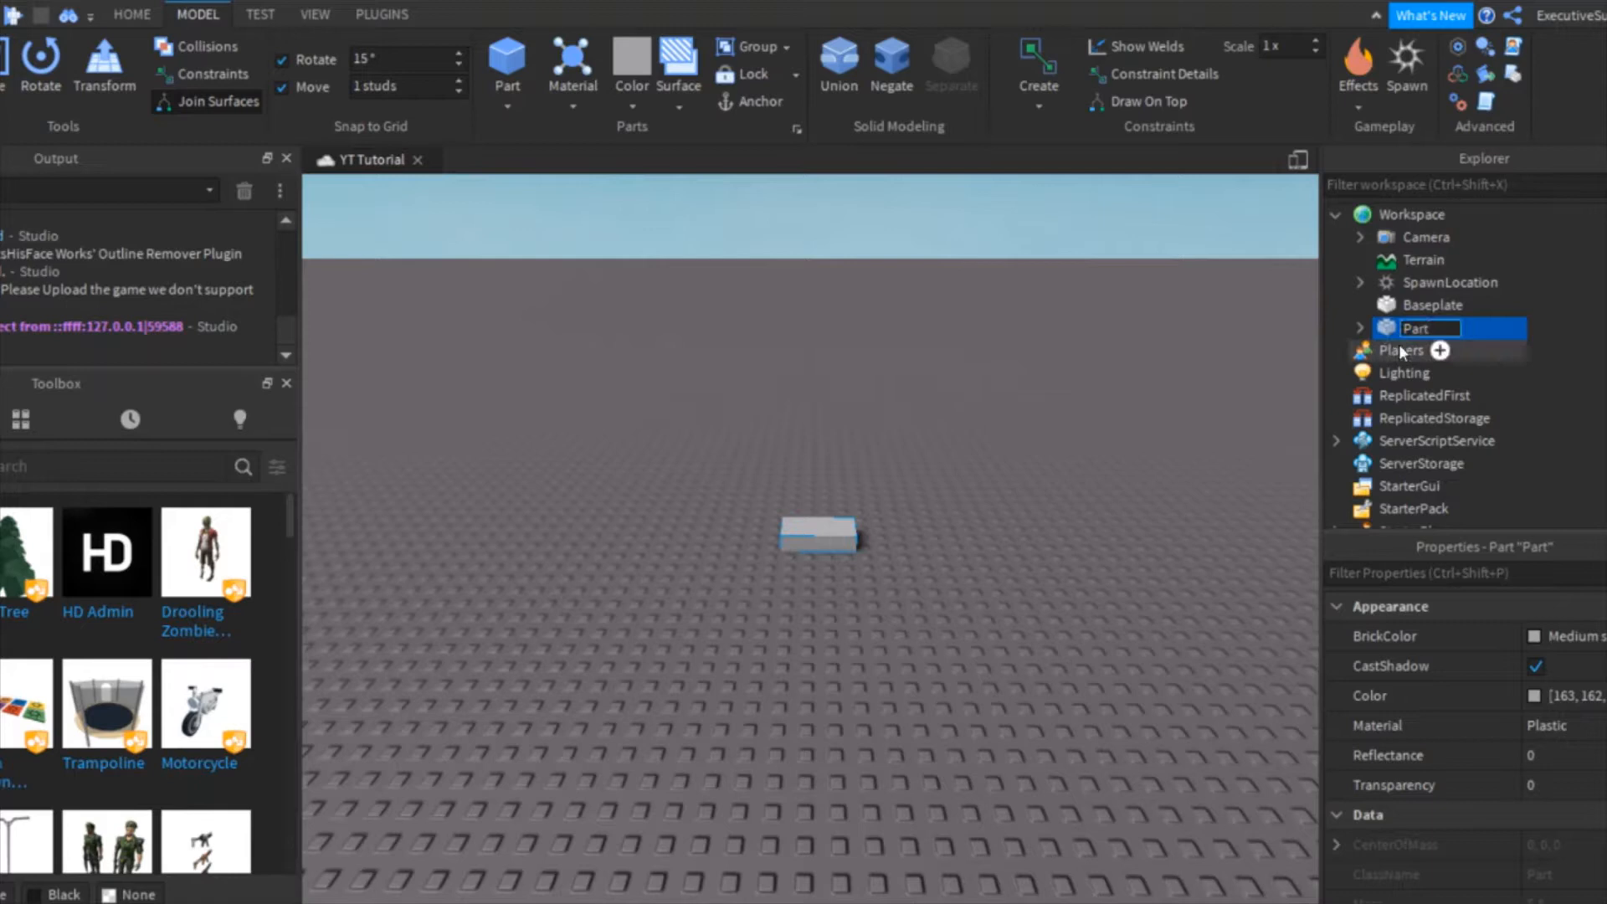
text(TelePart)
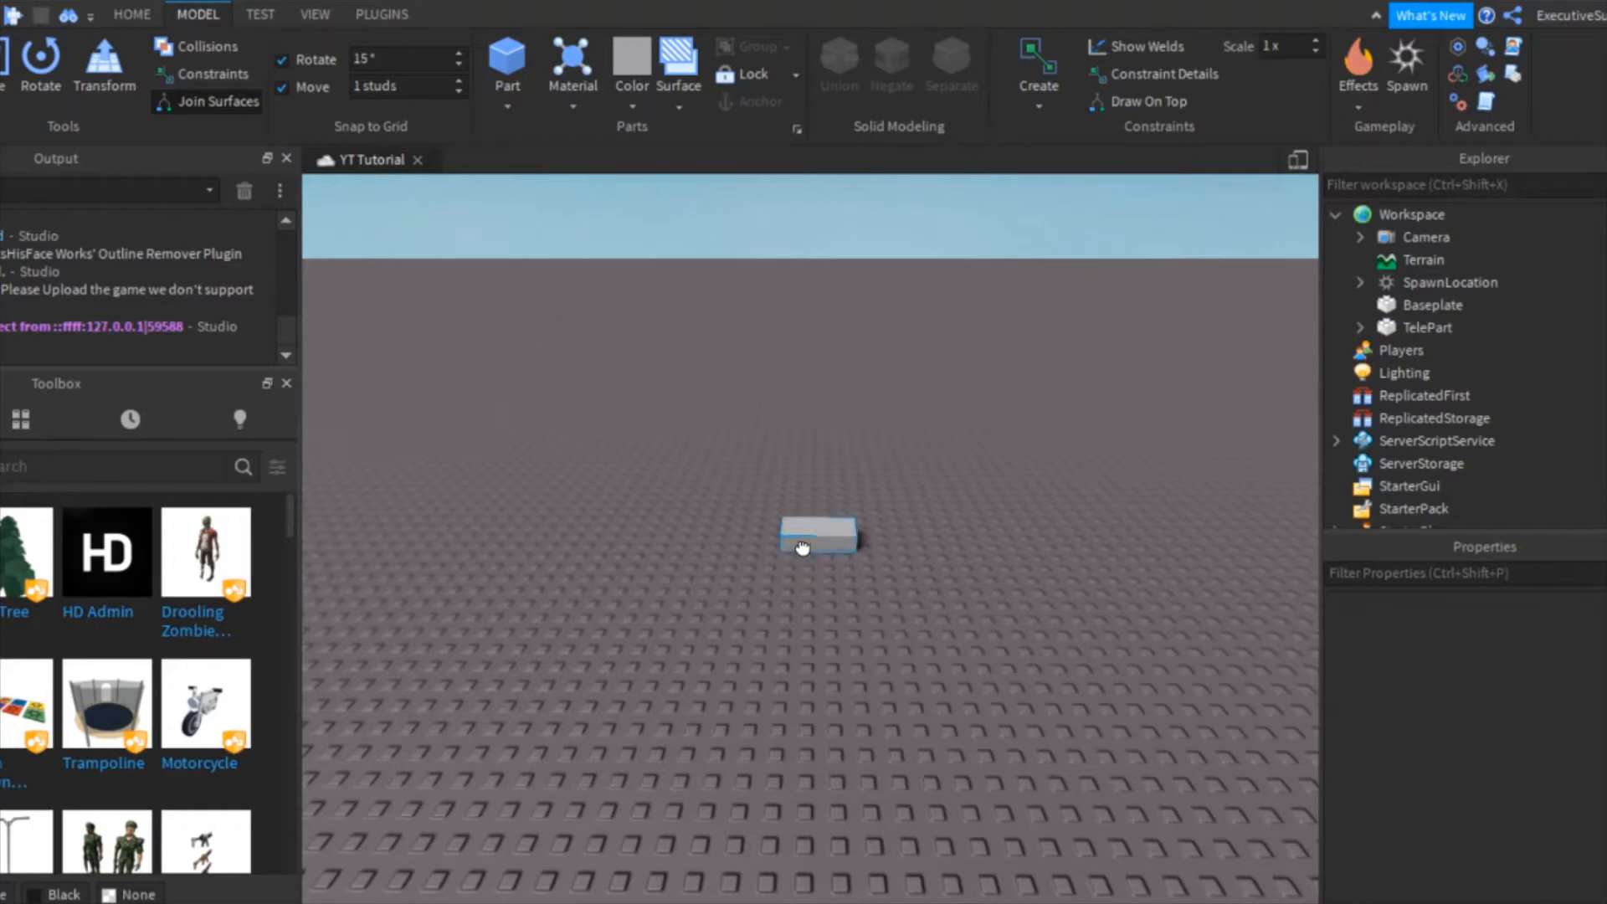
Make TelePart a flat slab, coloured white with Neon material so it glows.
click(819, 535)
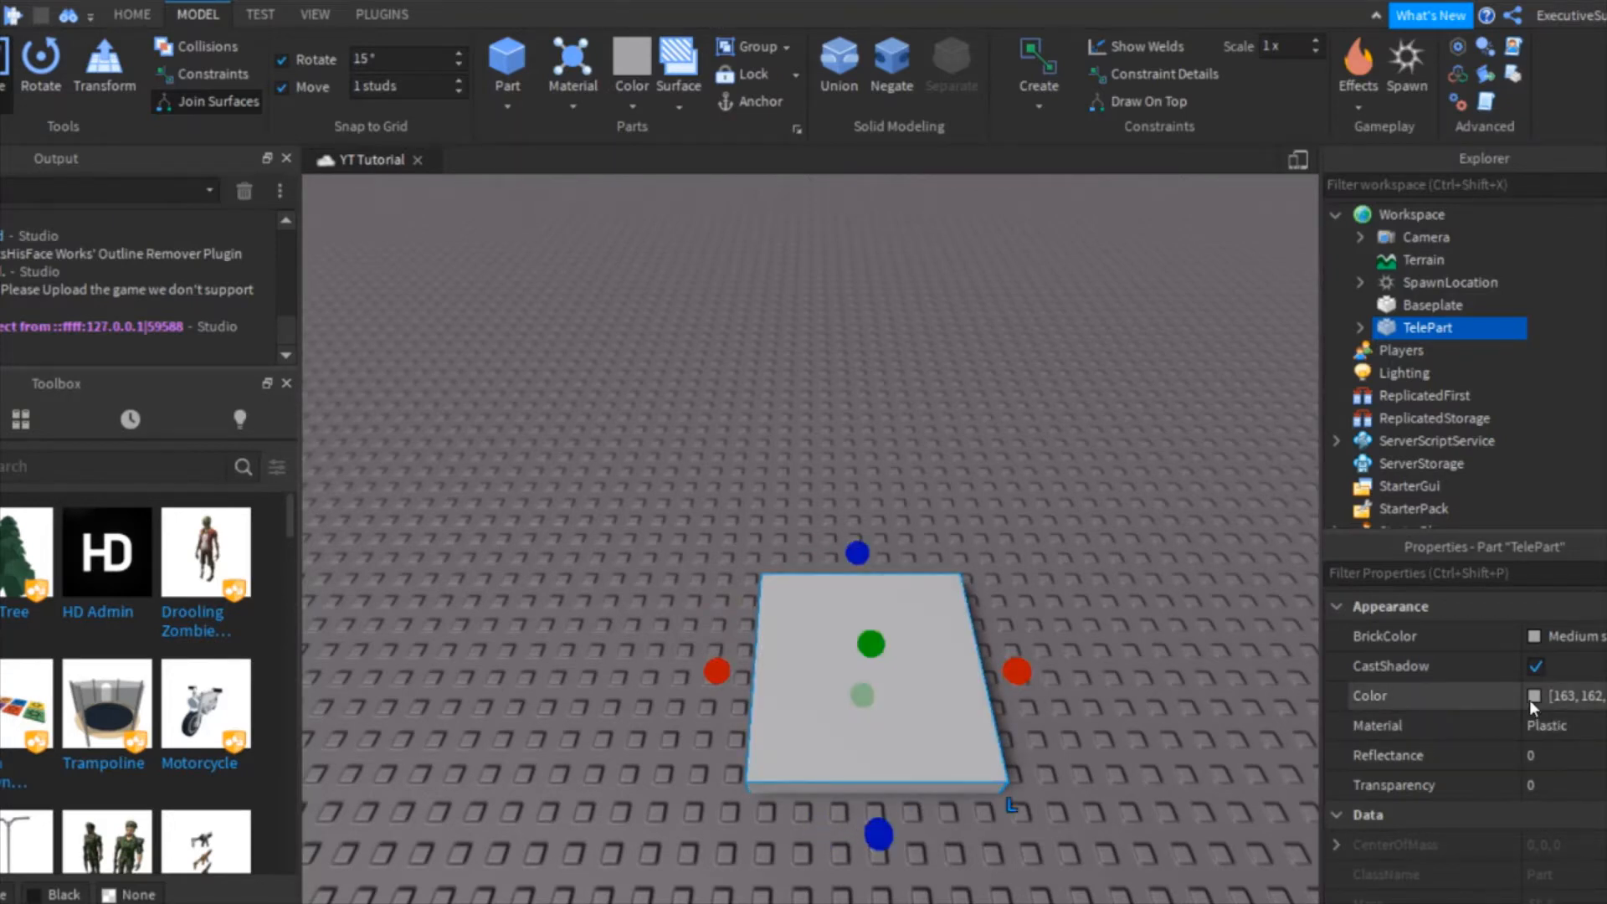
mouse_move(1527, 715)
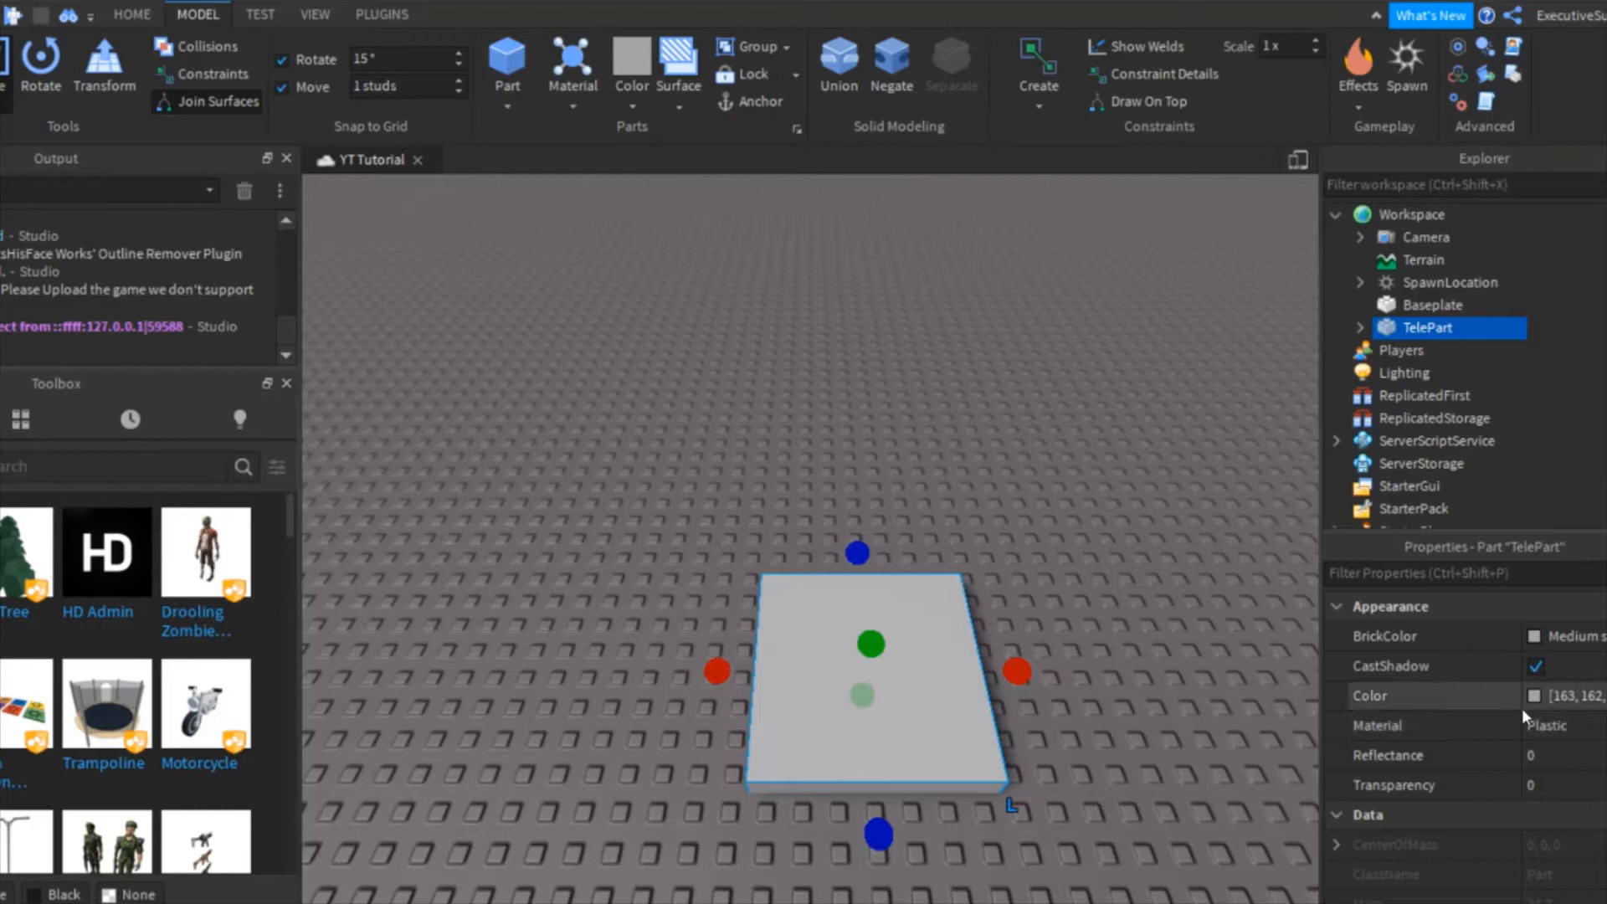
click(1547, 725)
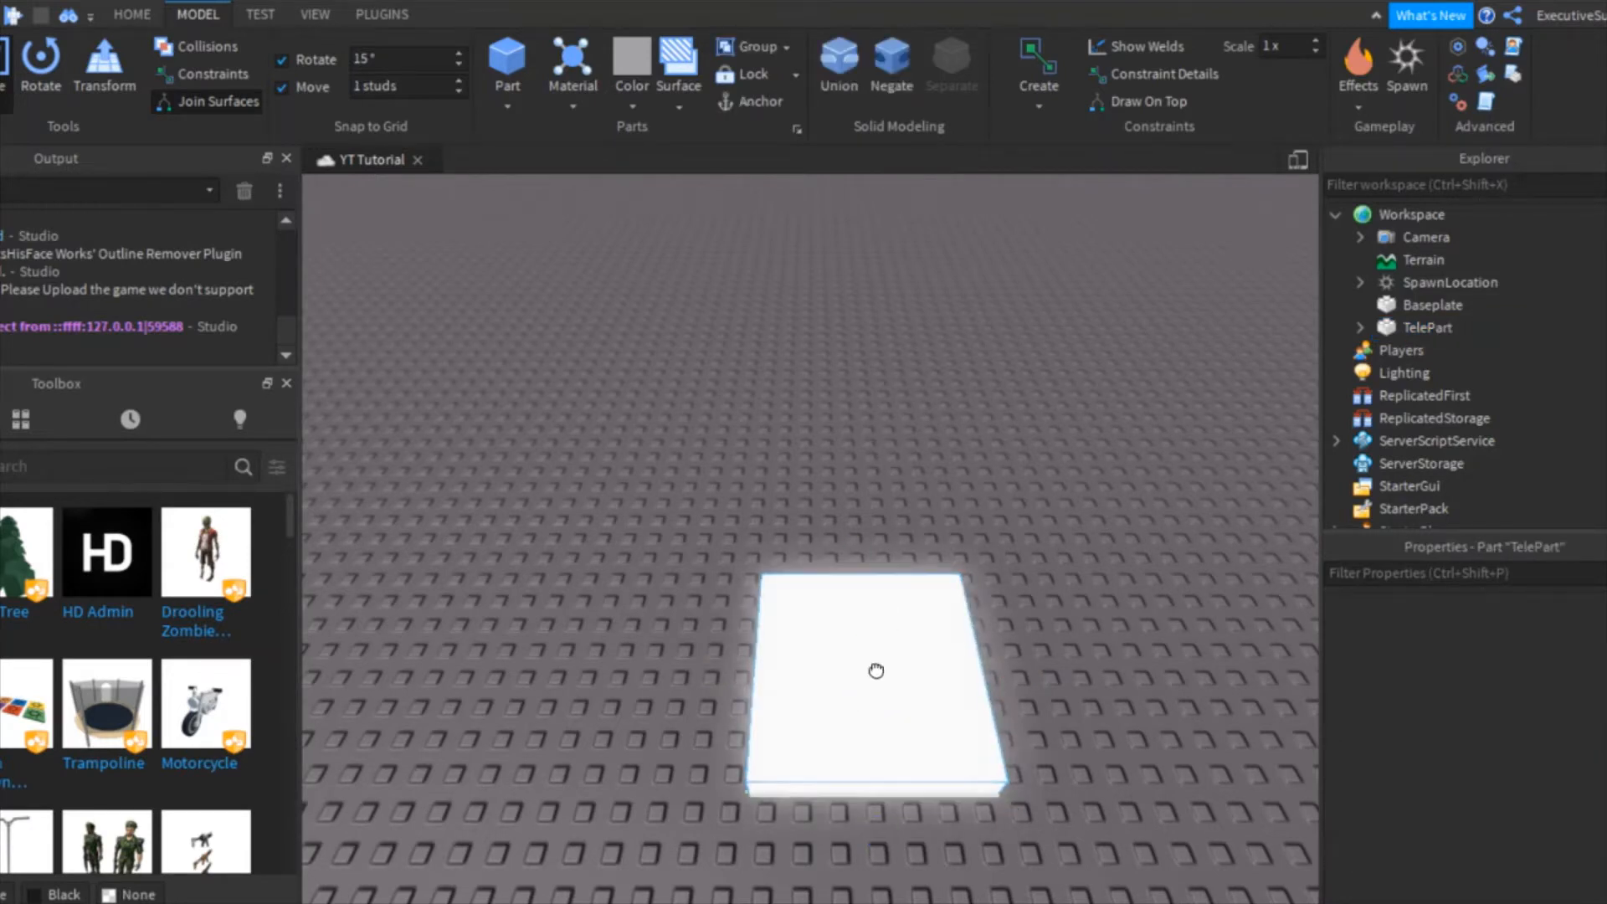
click(874, 669)
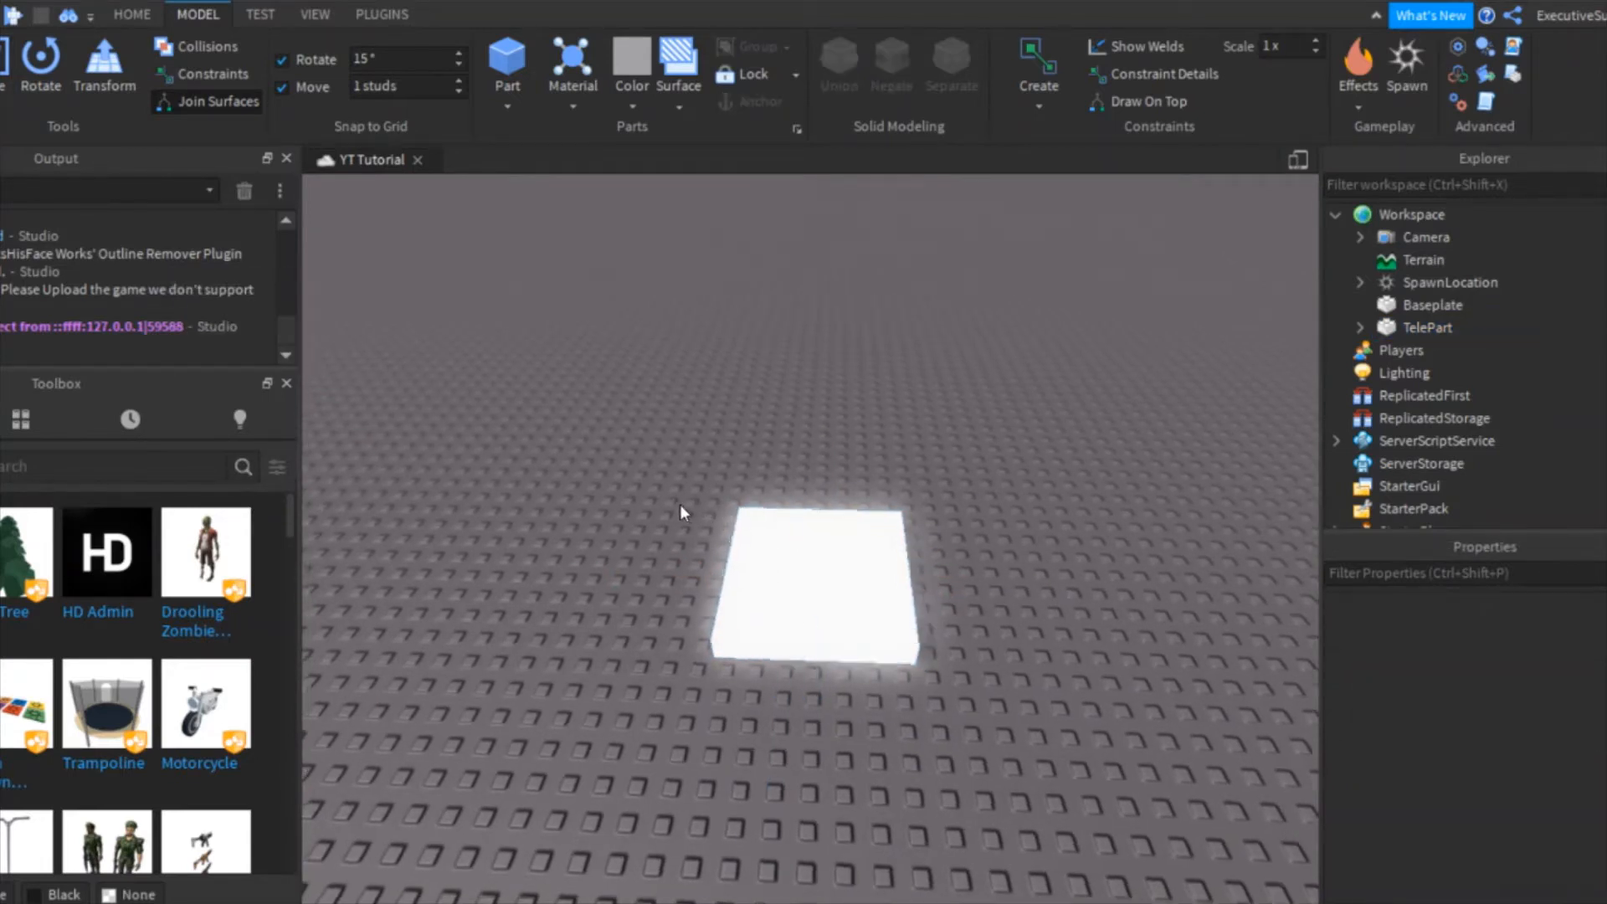
Insert a second Part and rename it TeleDestination.
click(505, 59)
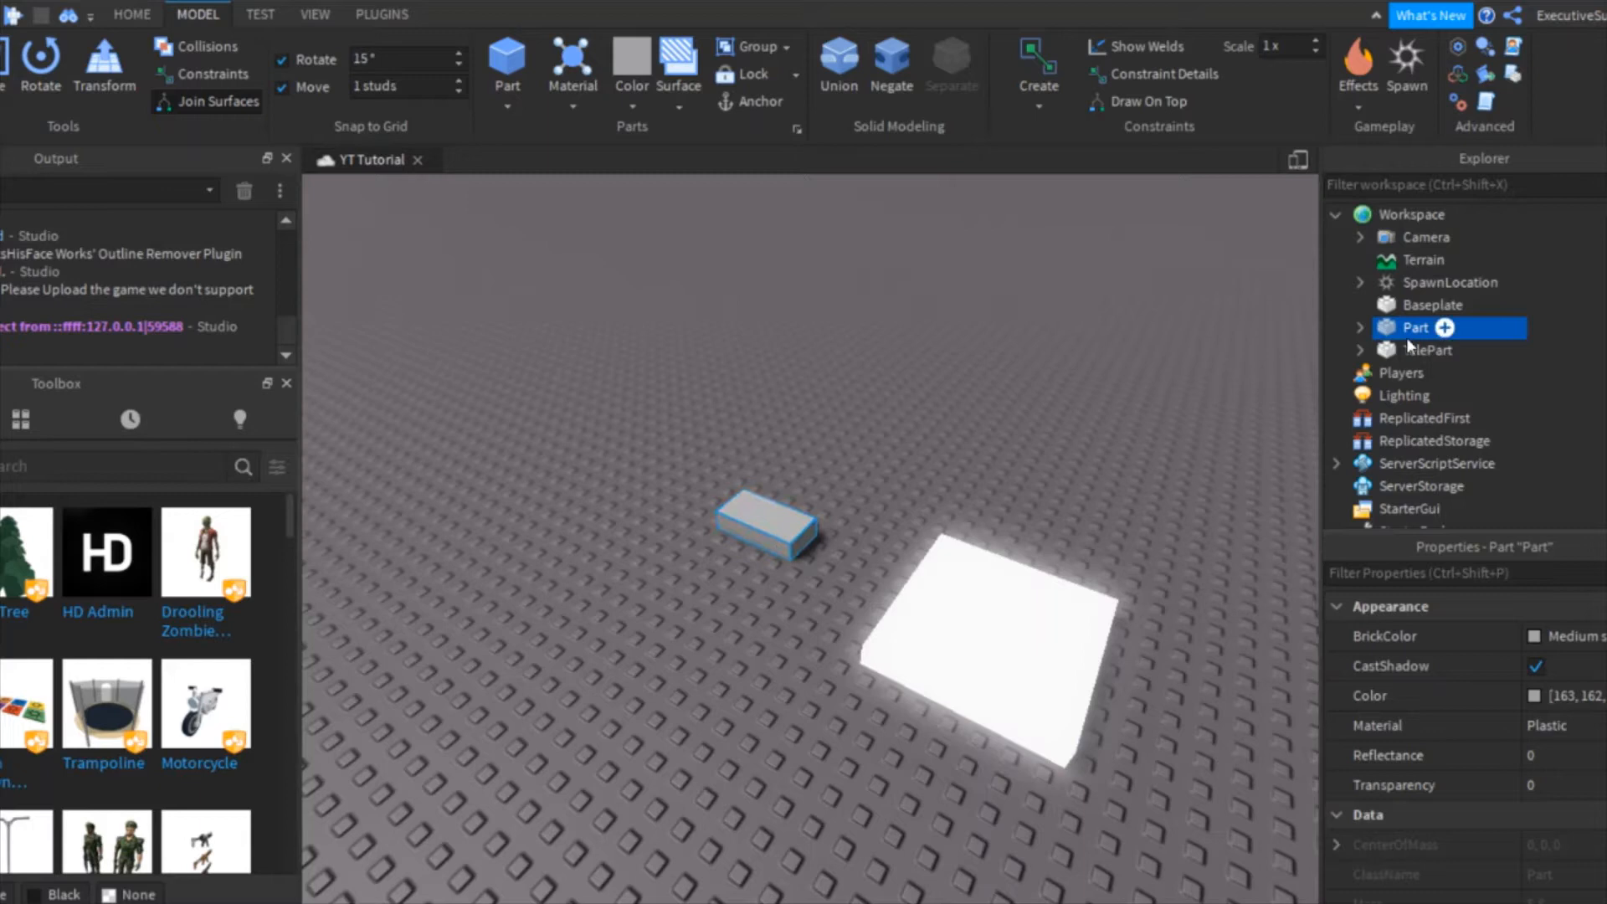
double_click(1415, 327)
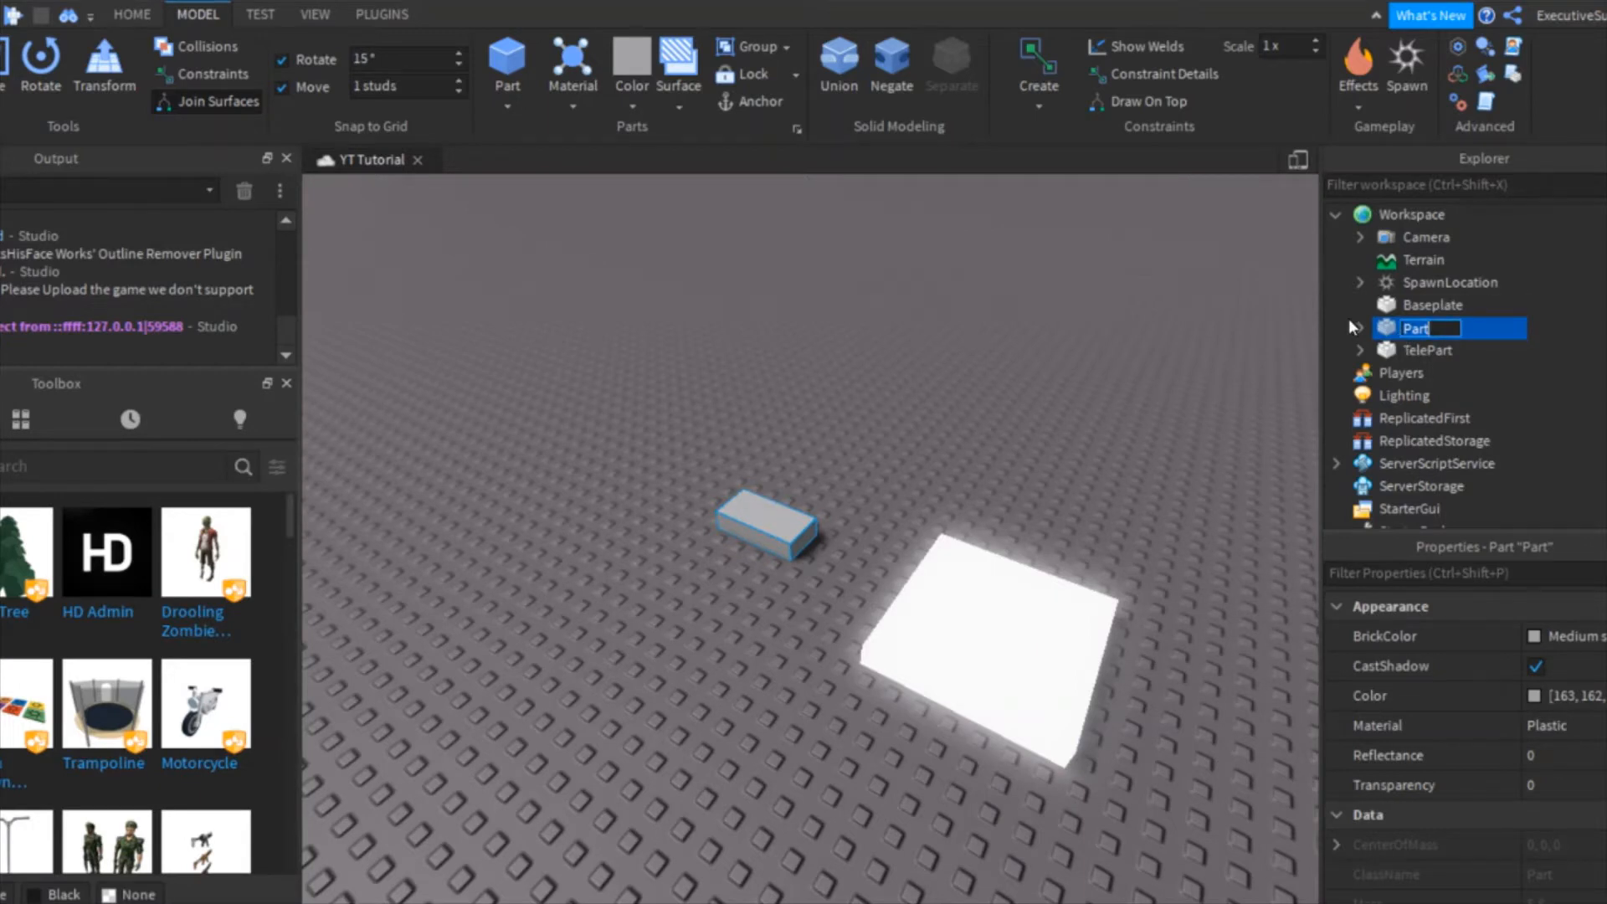
text(TeleDestination)
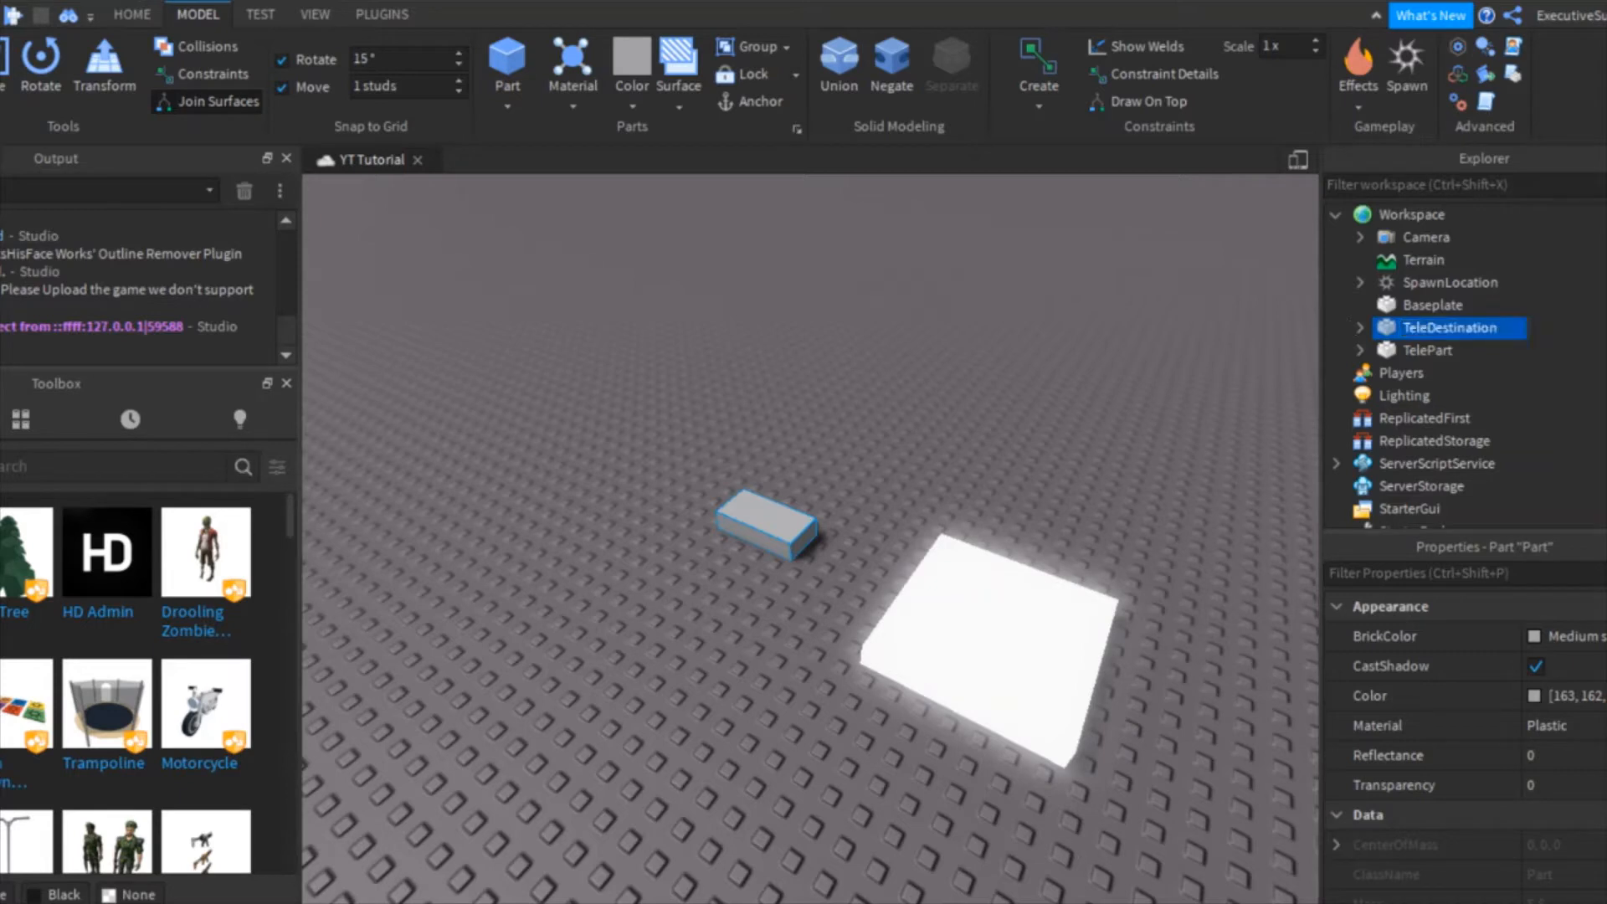
mouse_move(1384, 316)
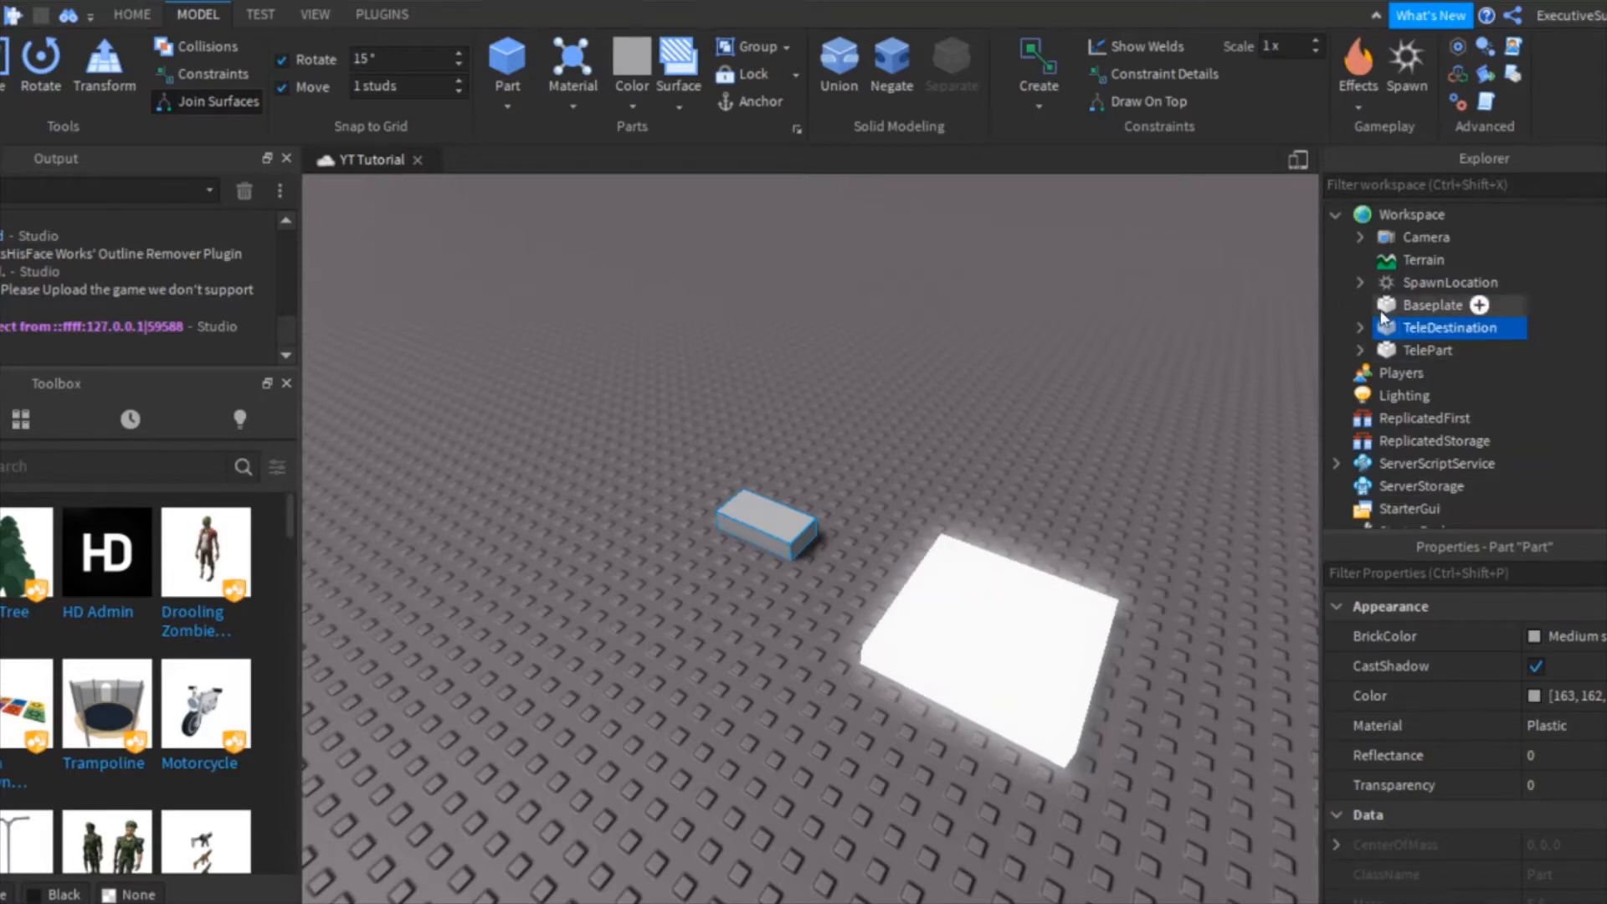
mouse_move(1429, 373)
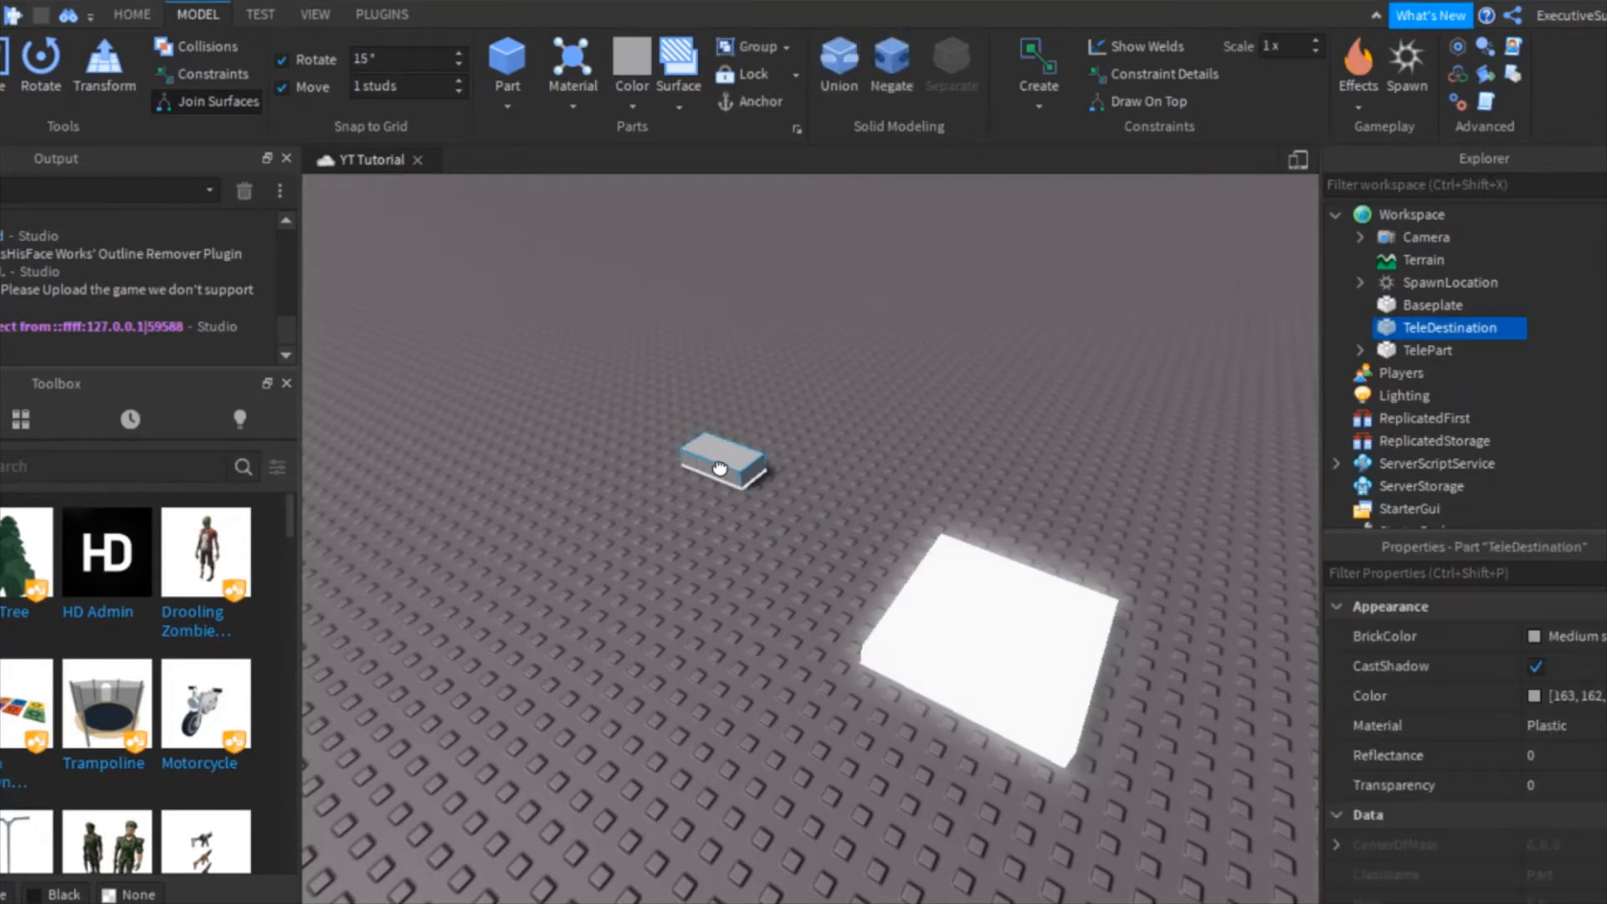
Select TeleDestination and bring its Position and Anchored properties into view.
click(719, 467)
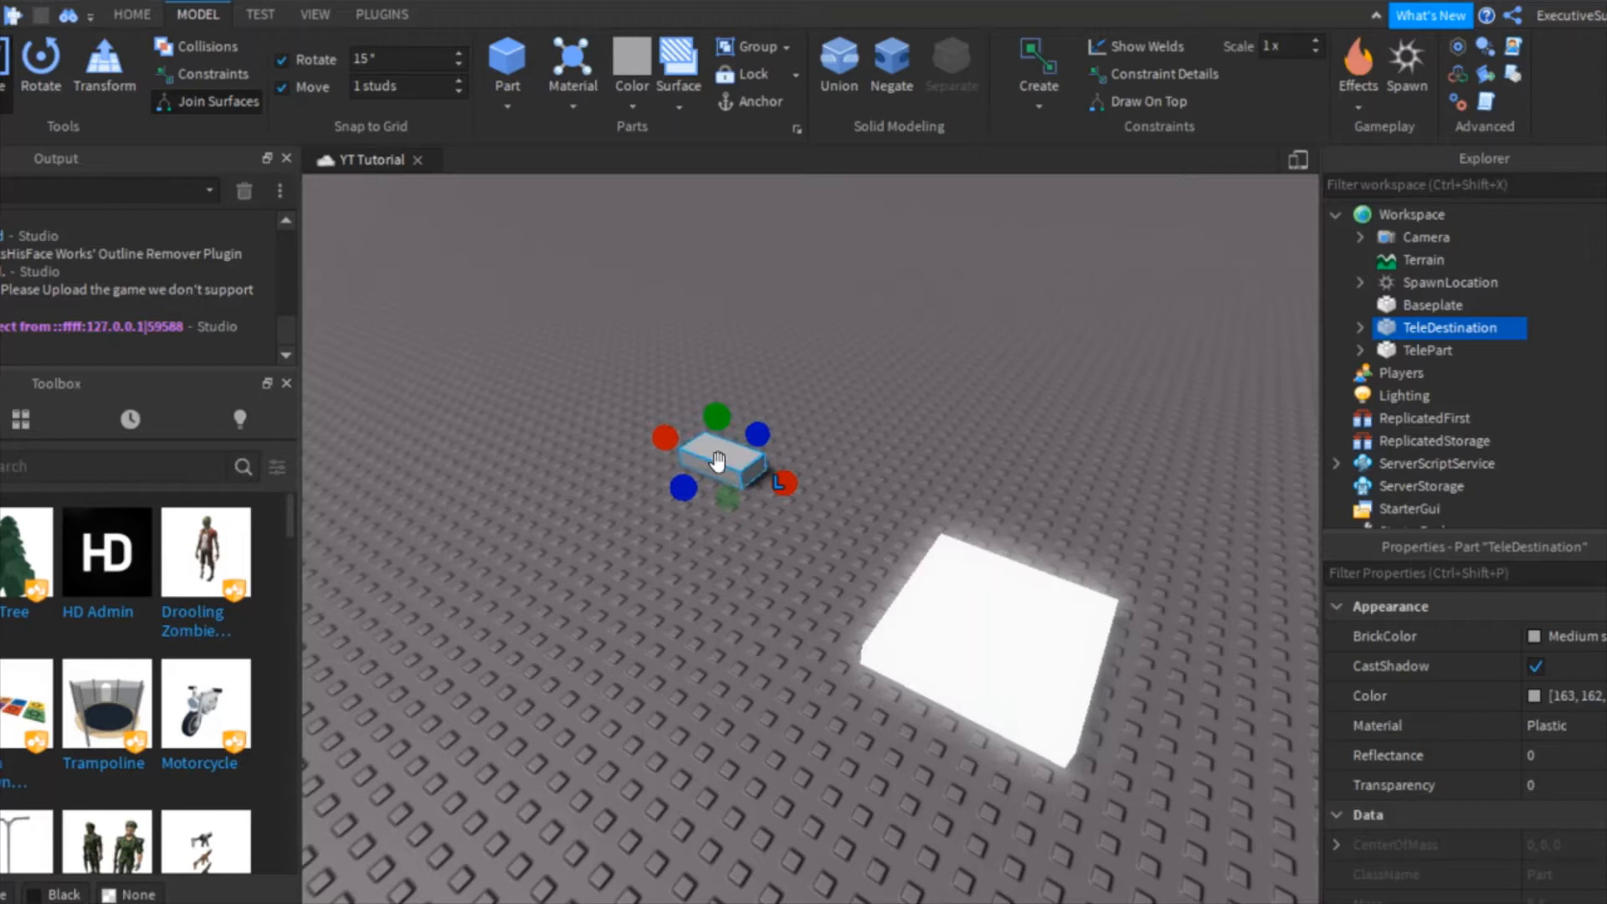
scroll(down, 3)
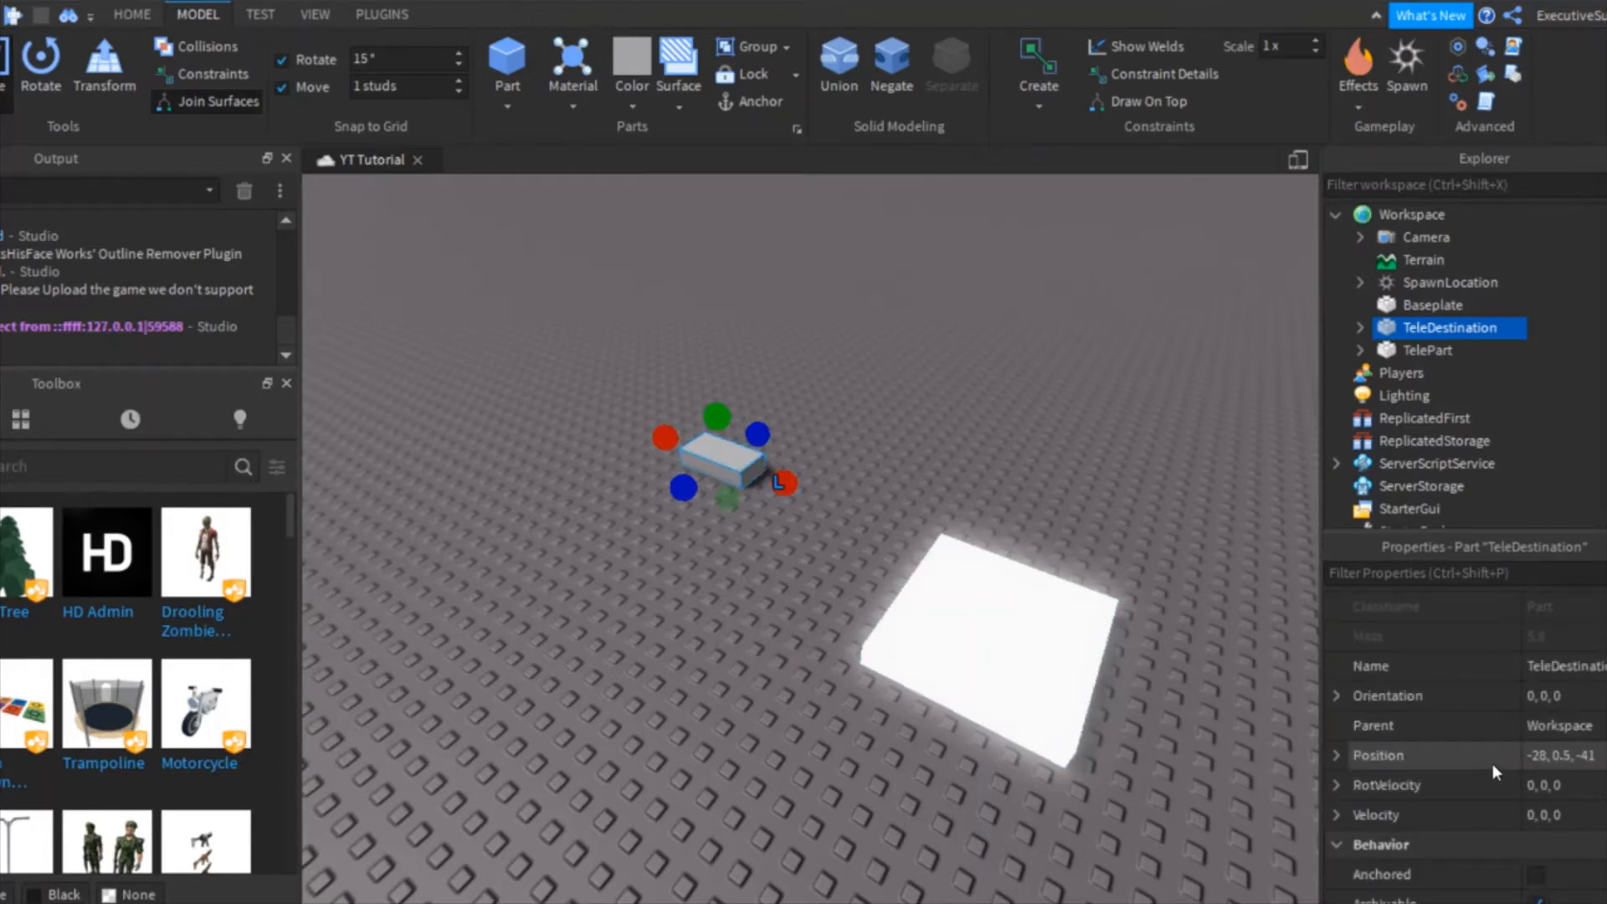
scroll(down, 3)
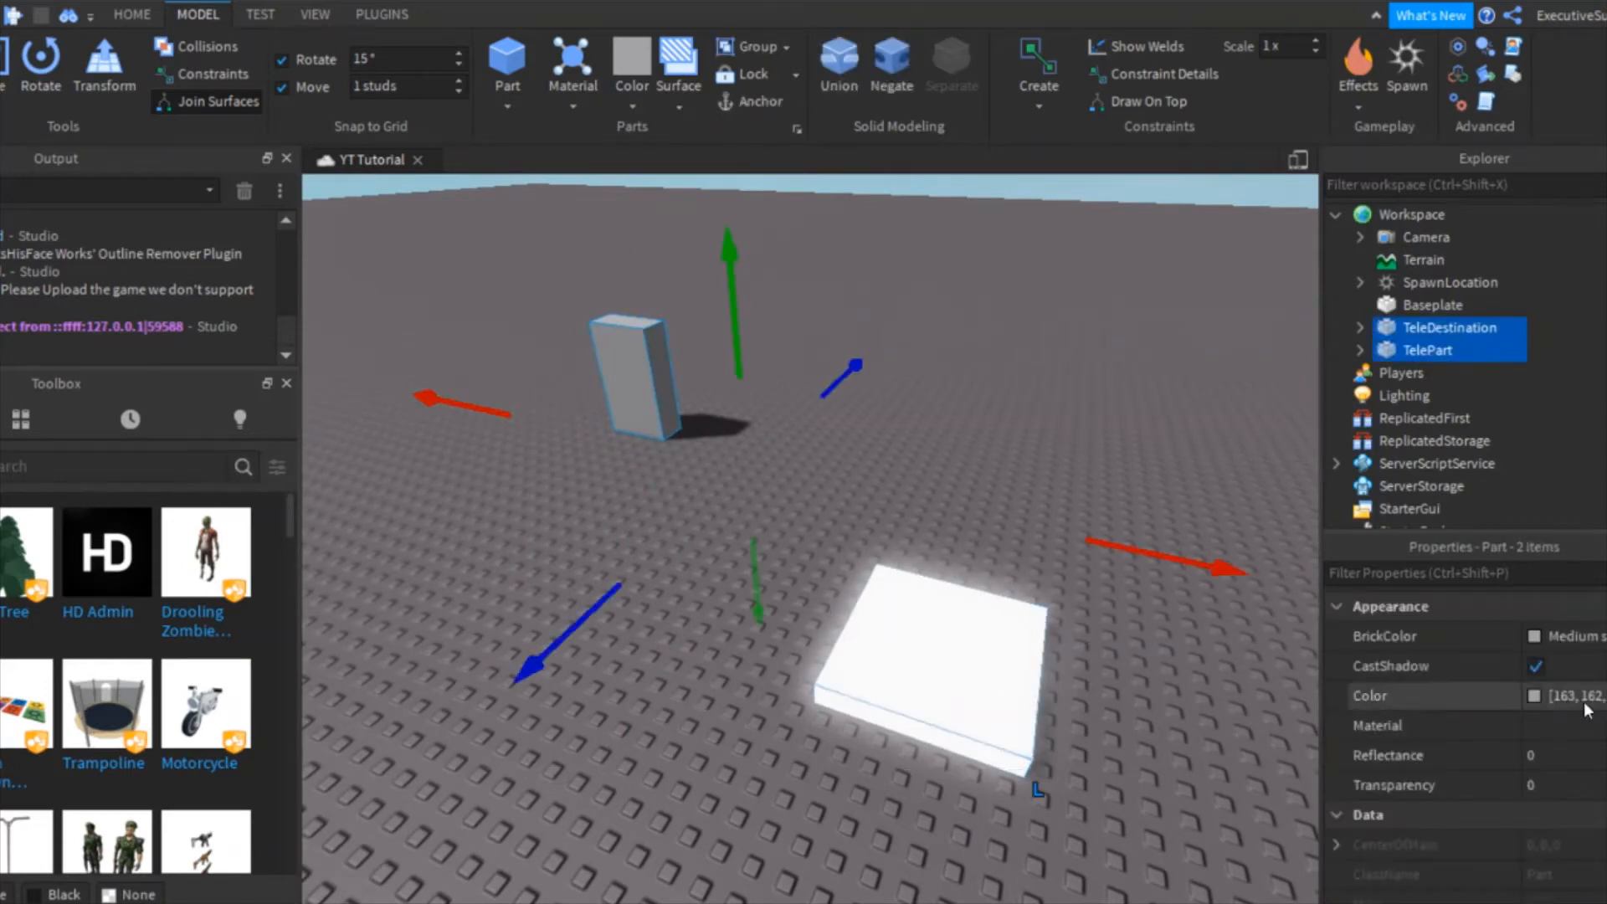
Anchor TeleDestination, turn off CanCollide and set its Transparency to 1.
scroll(down, 3)
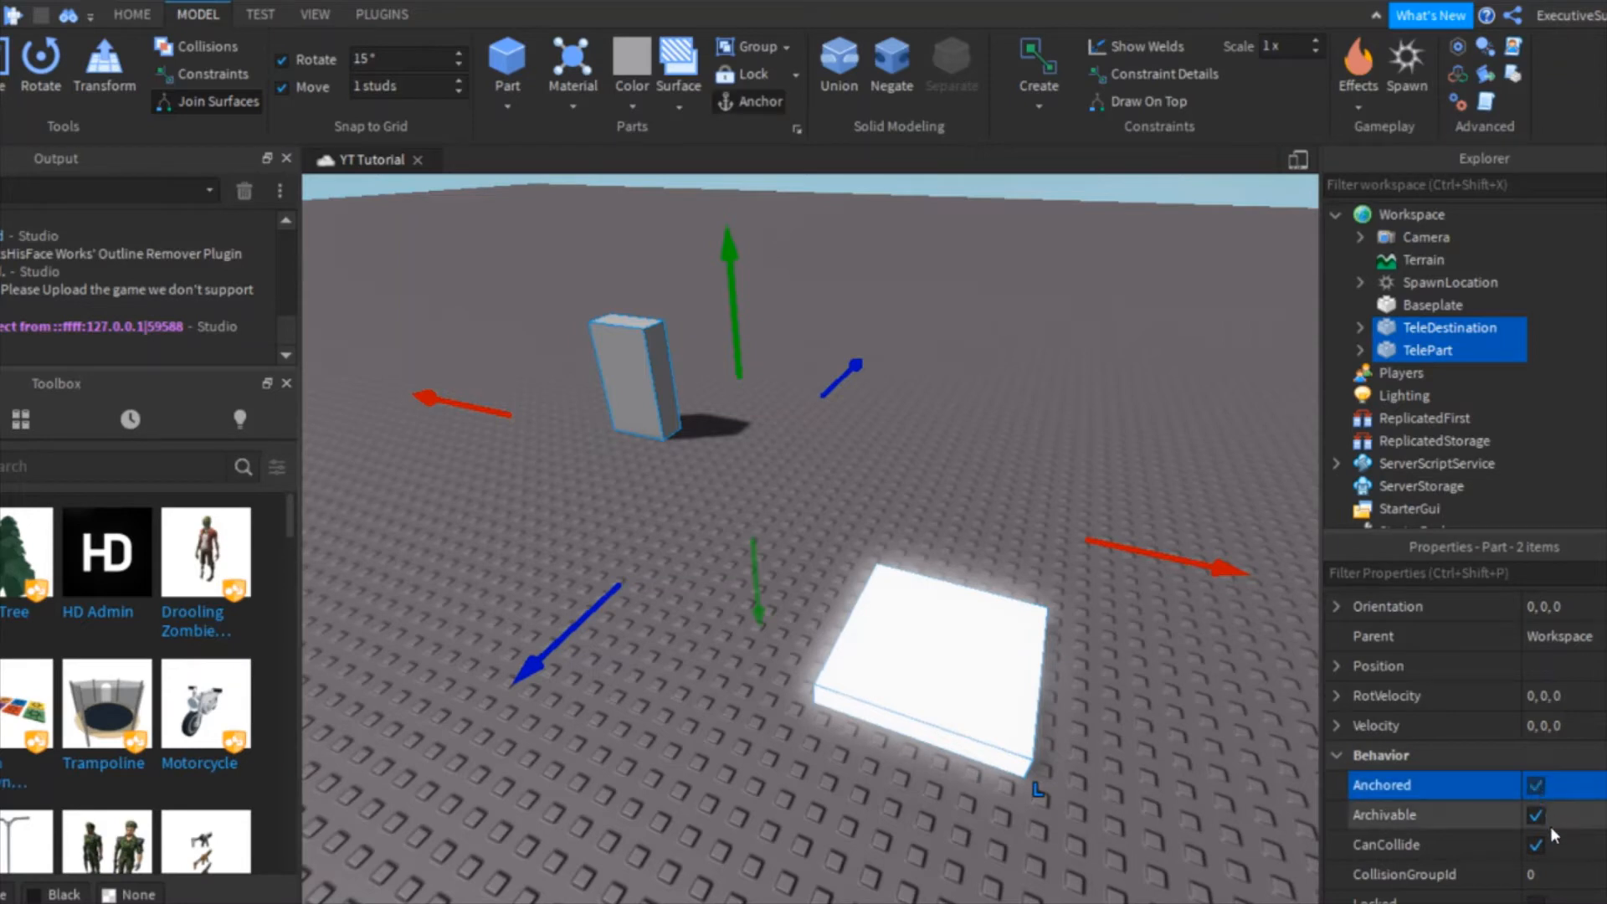
scroll(down, 3)
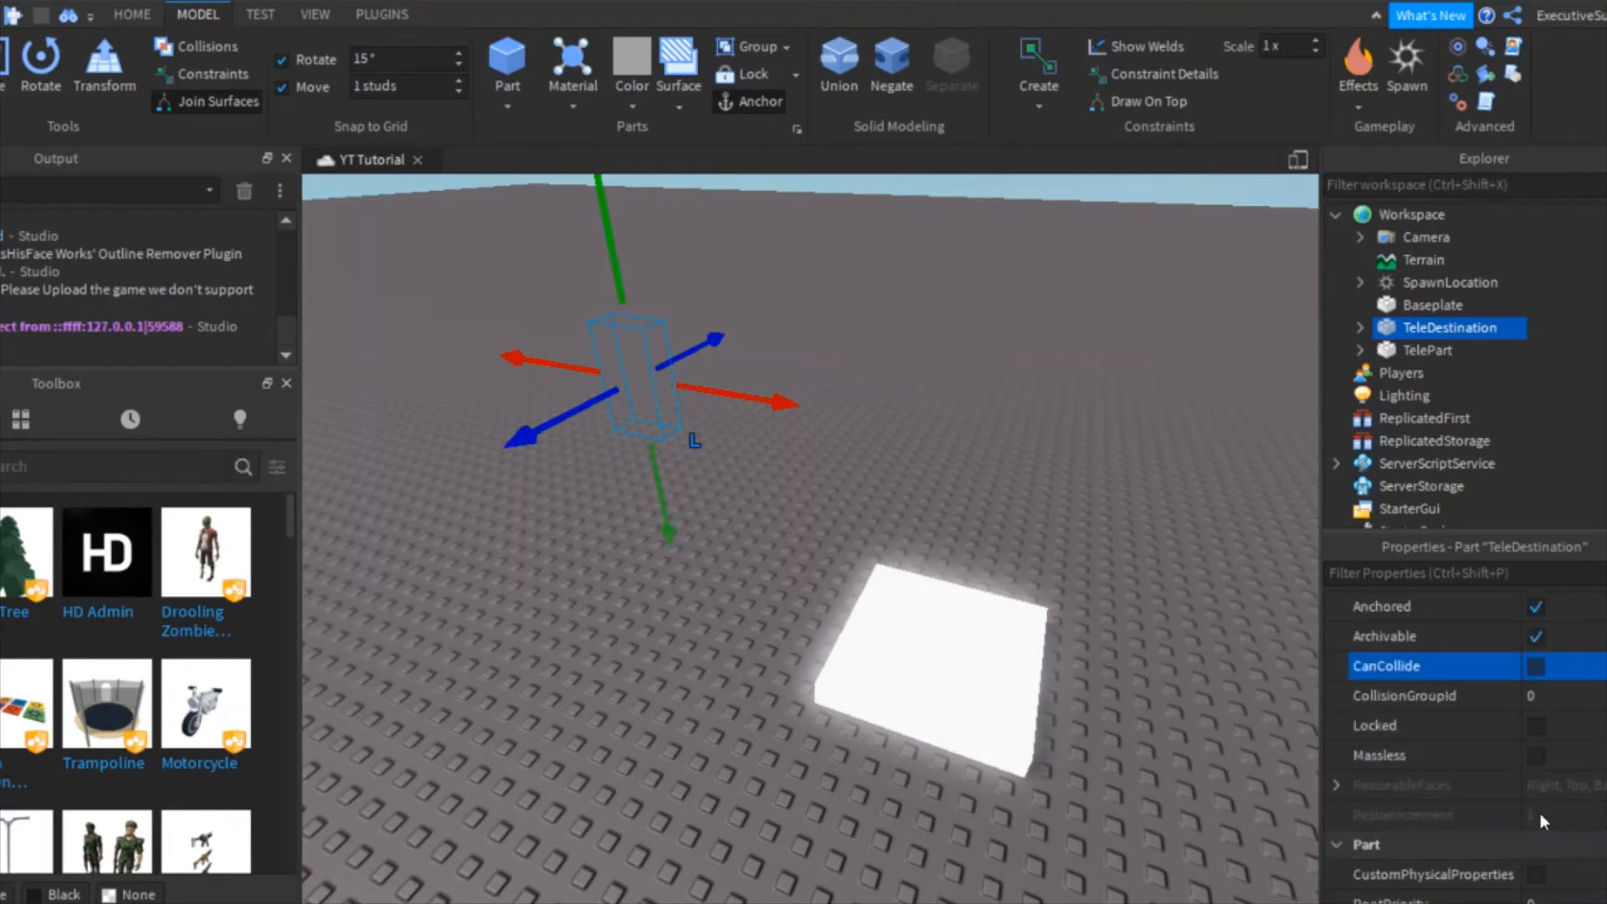
click(600, 259)
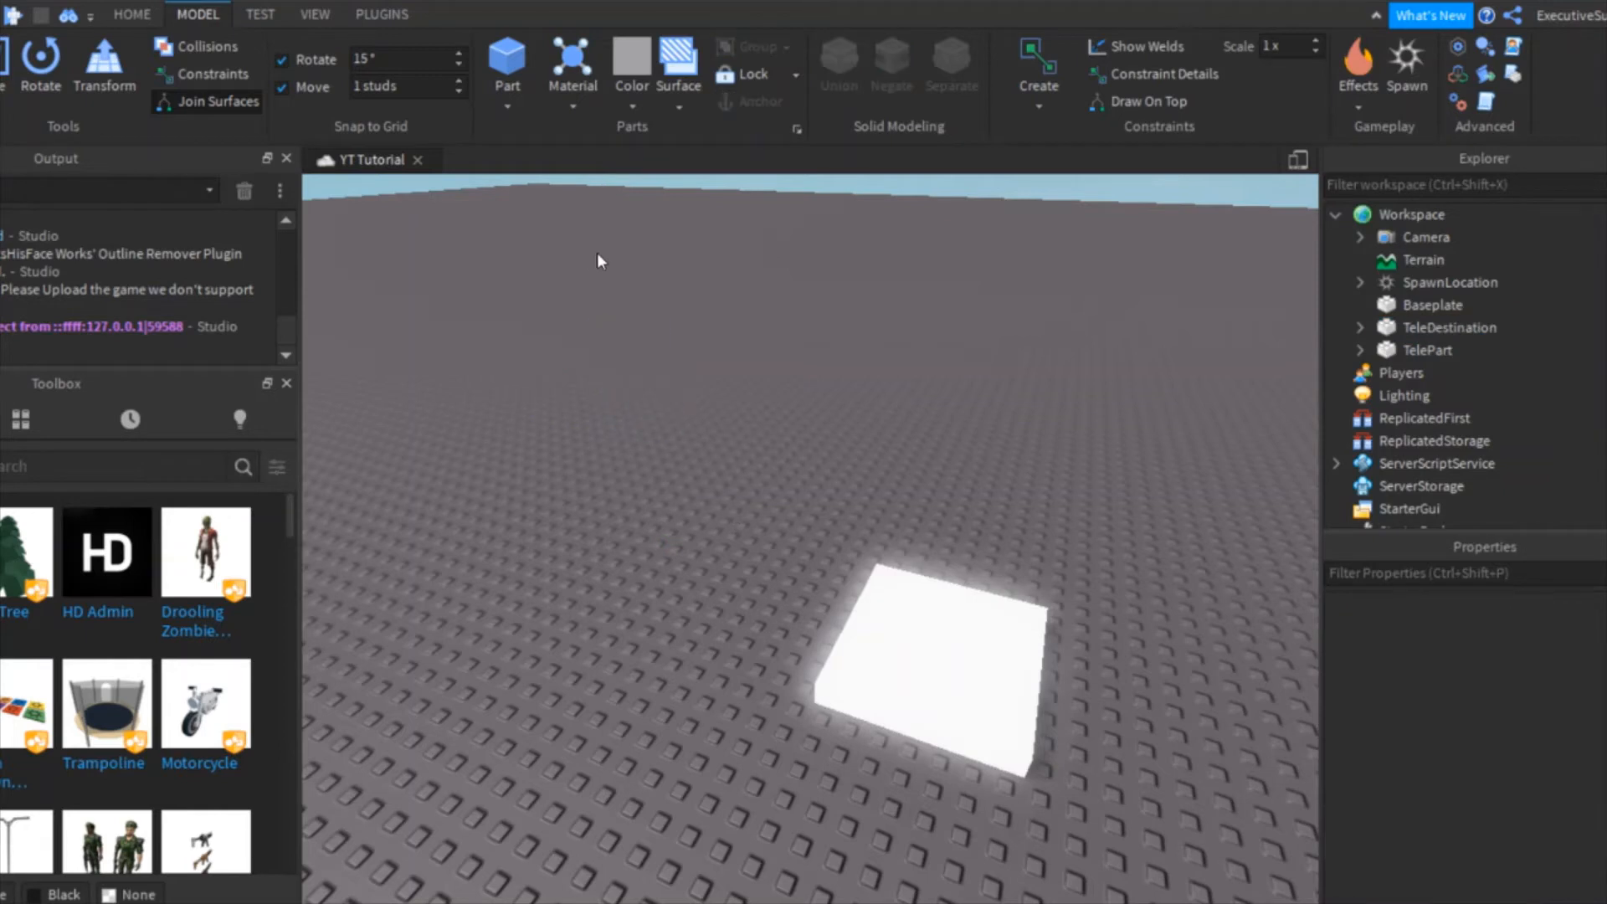
click(1445, 326)
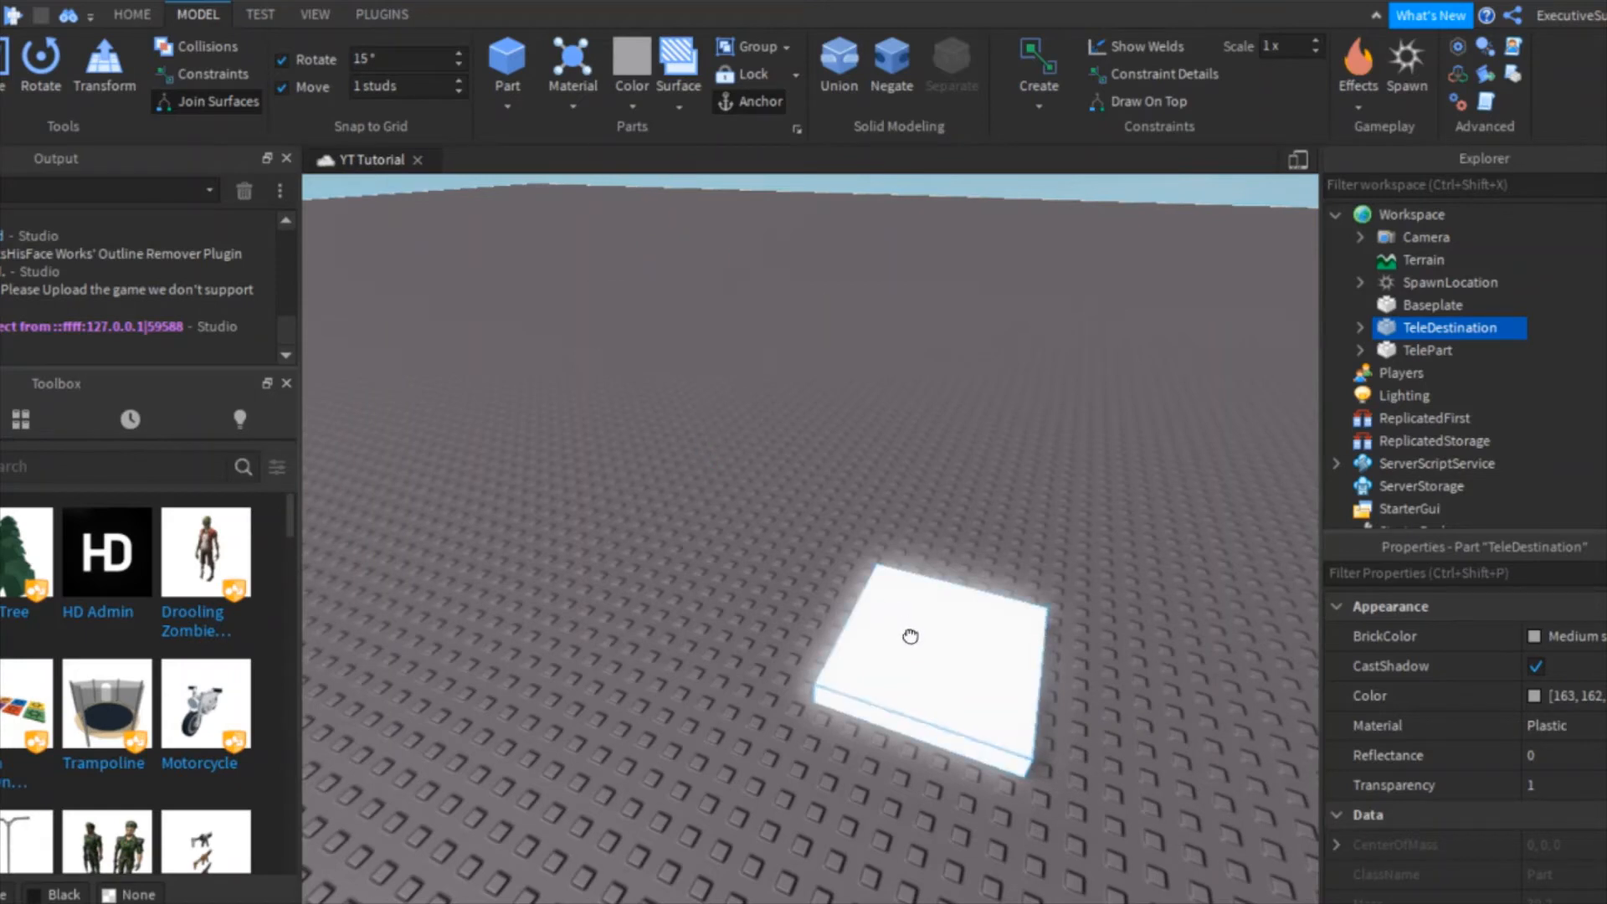
Anchor TelePart and insert a new Script inside it.
click(1426, 350)
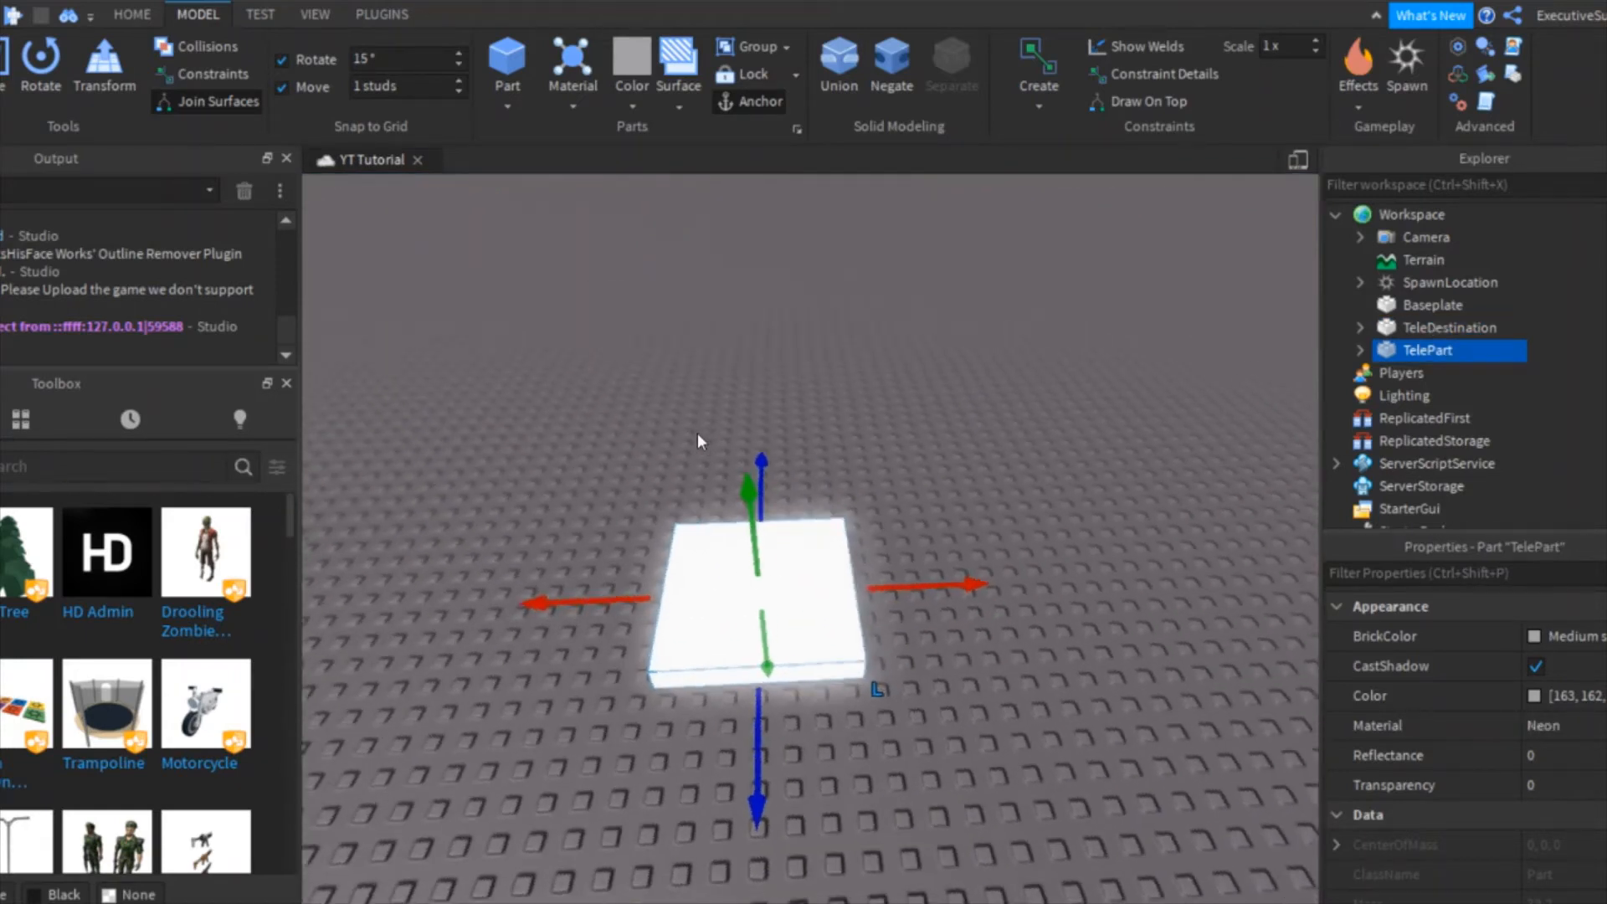
click(1472, 350)
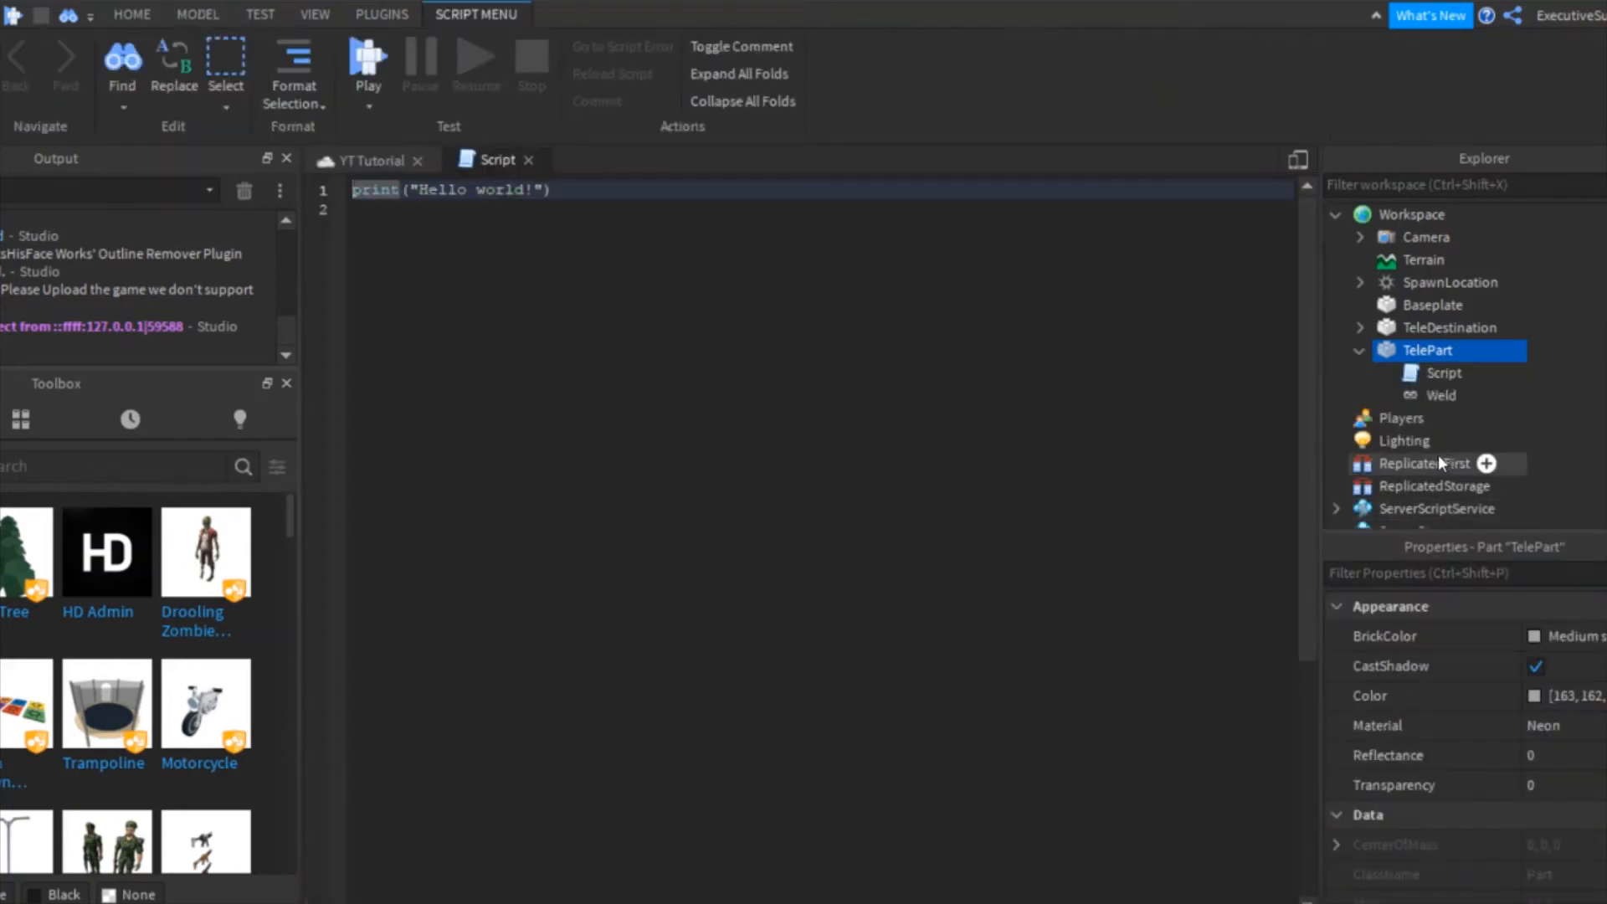
Rename the script inside TelePart to TeleScript.
click(1444, 371)
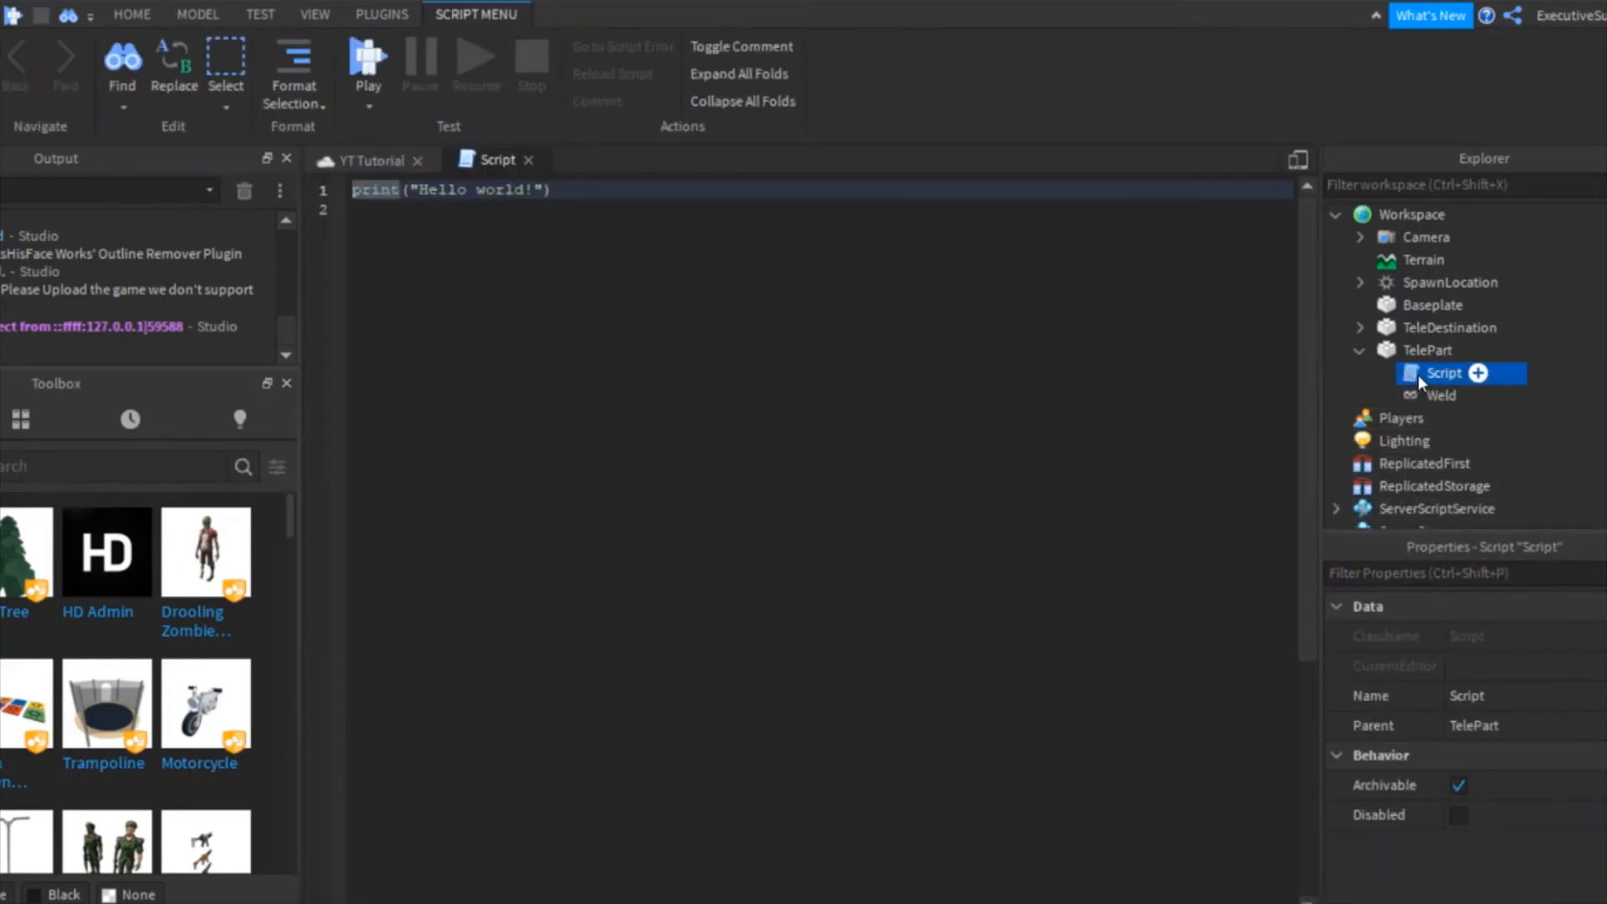
double_click(1443, 373)
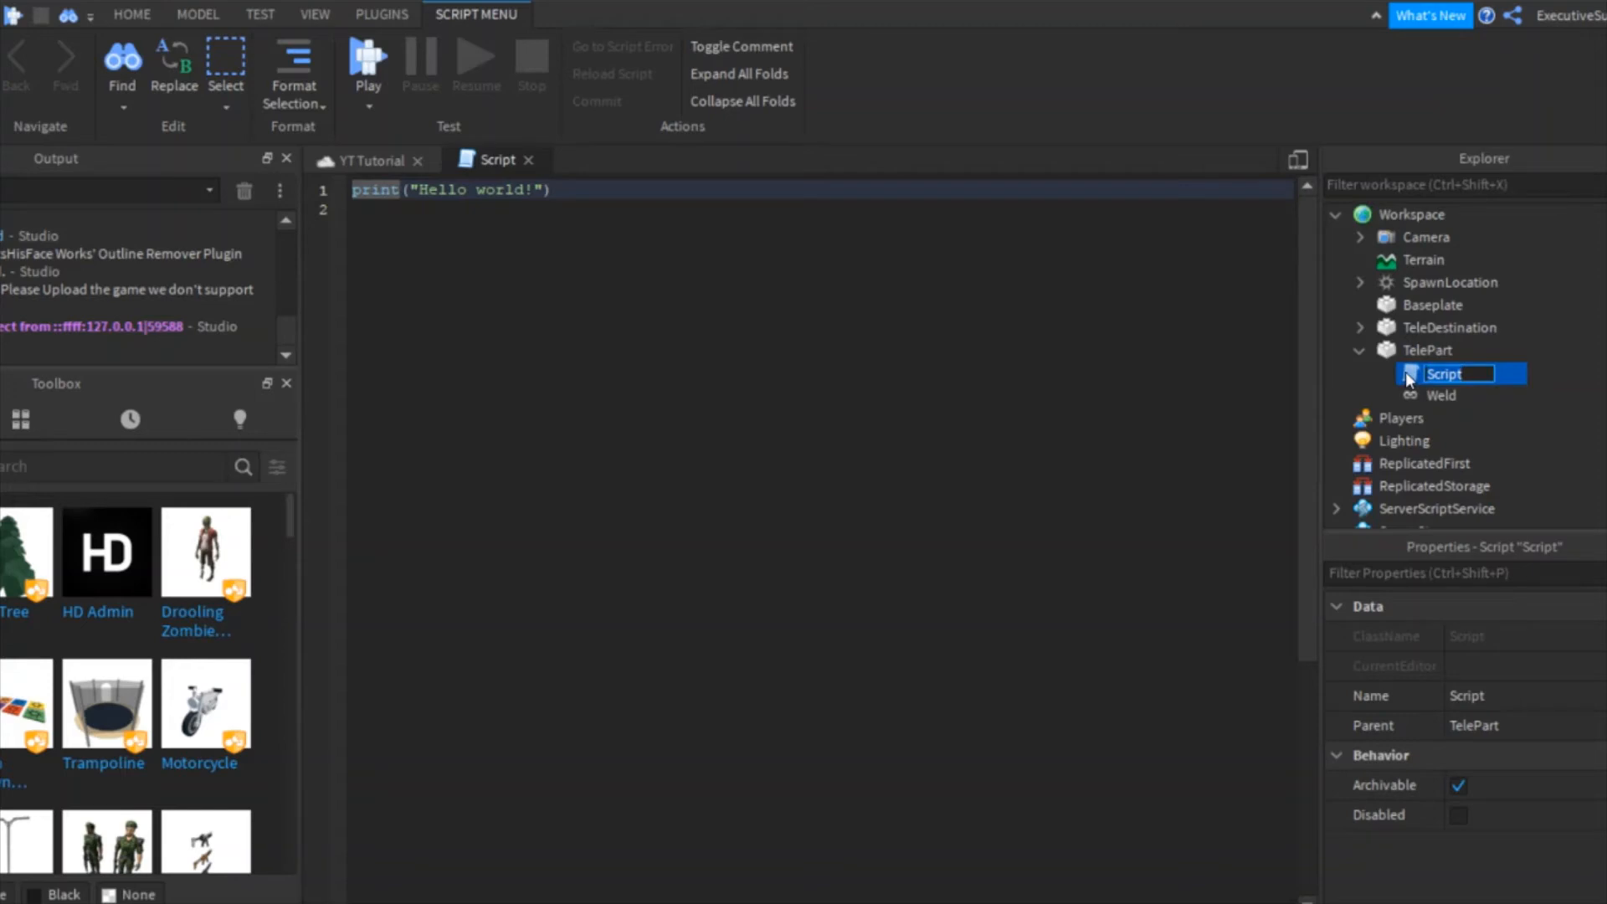
text(TeleS)
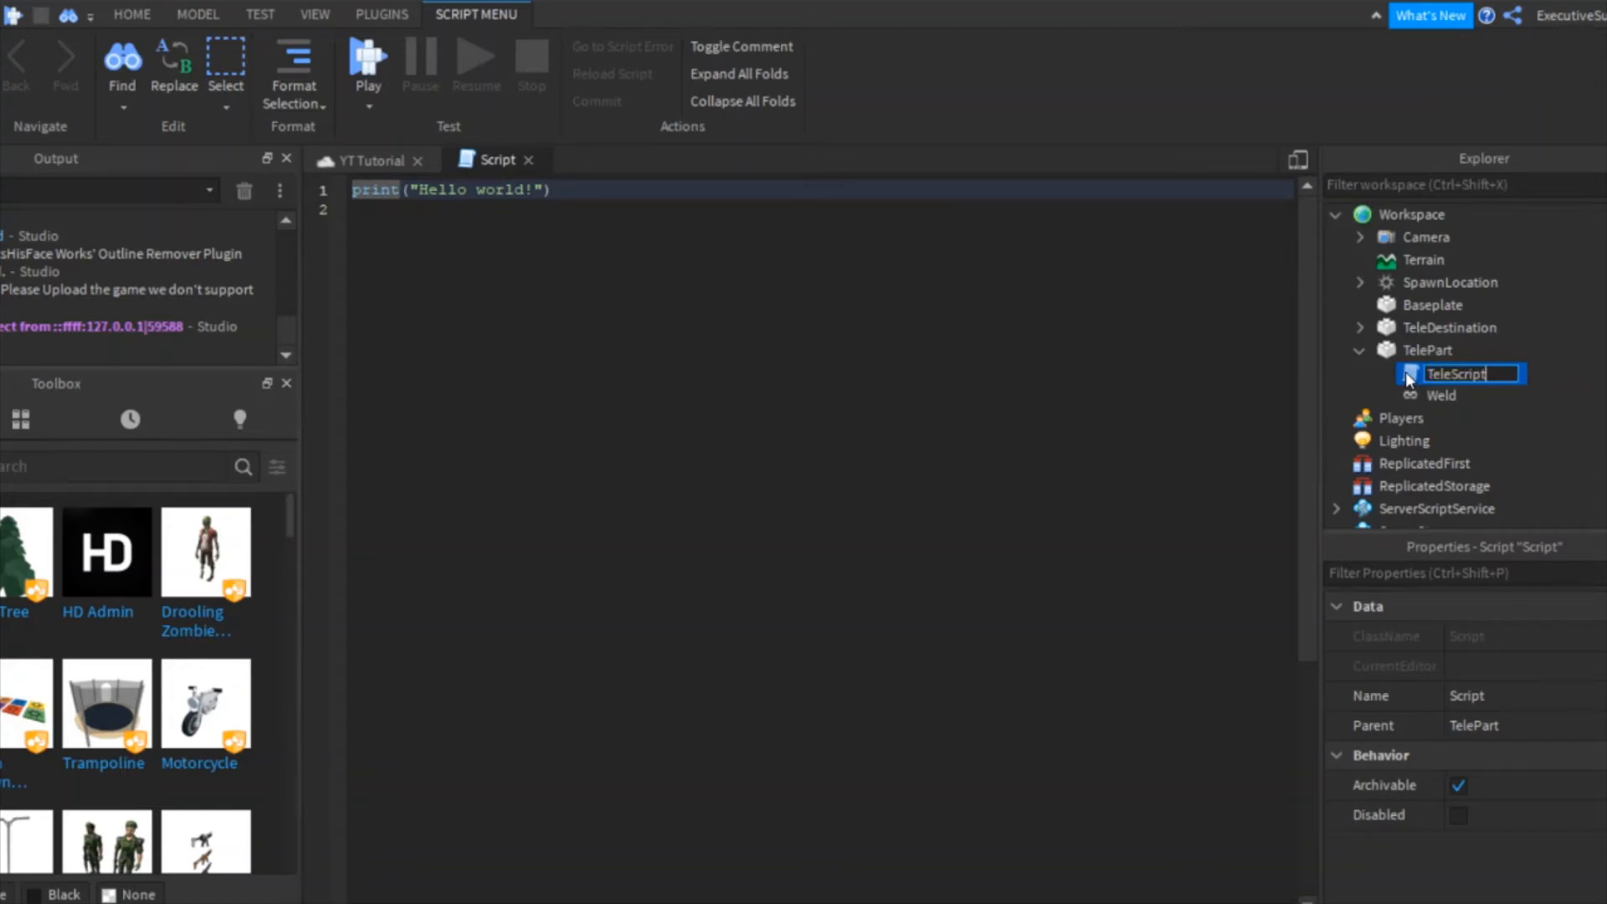
key(Return)
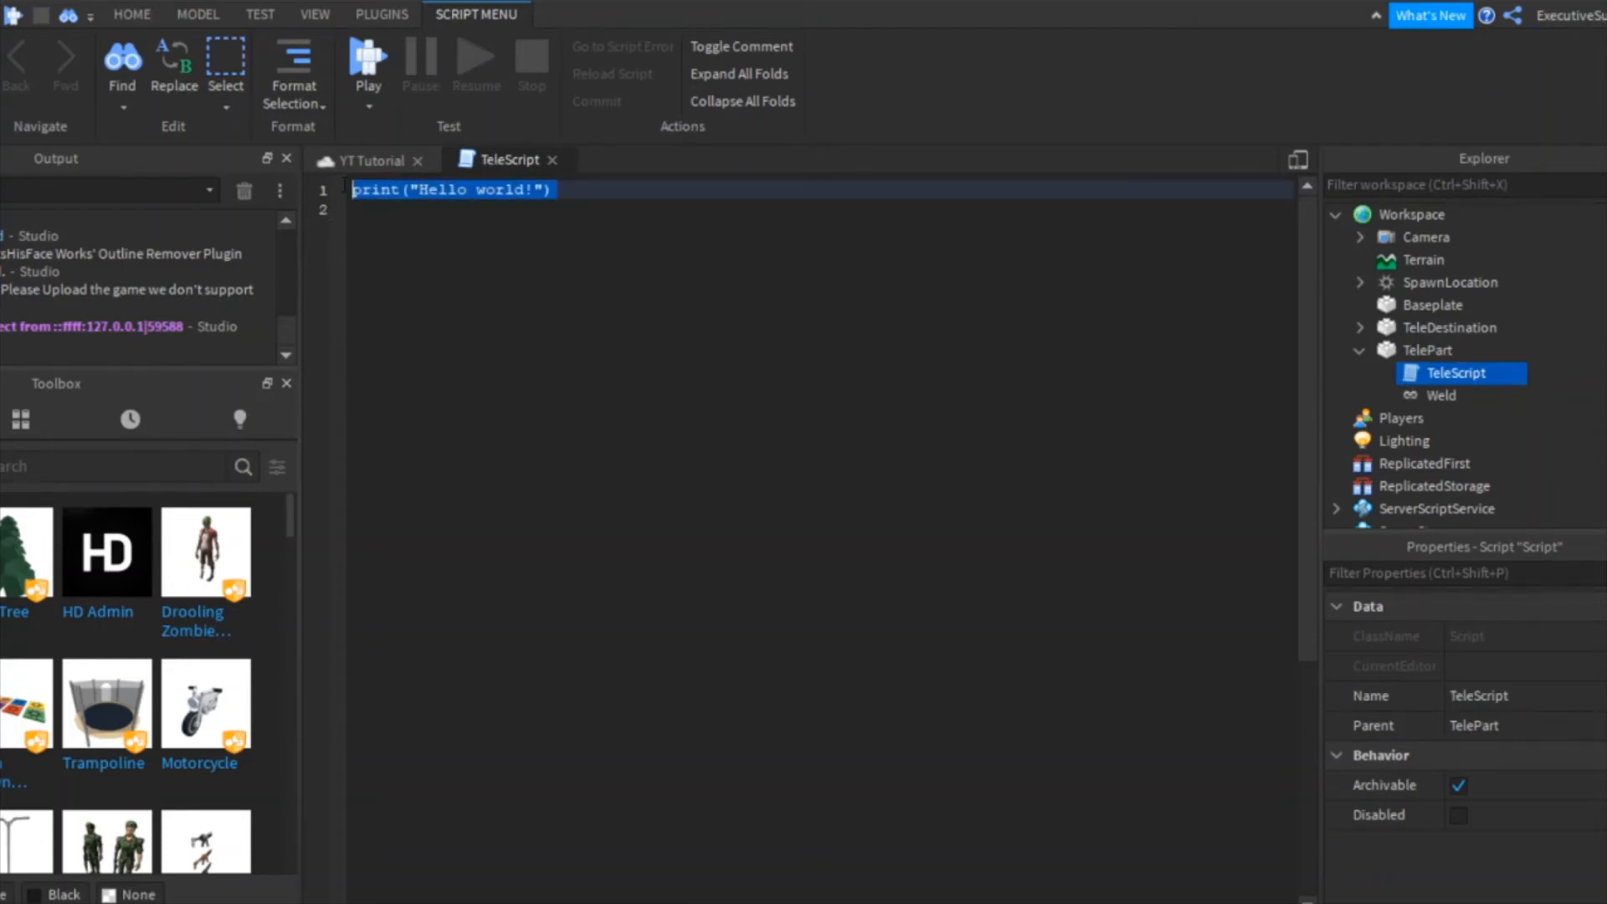
Write a Touched handler setting HumanoidRootPart.CFrame to CFrame.new(workspace["TeleDestination"].Position).
text(scr)
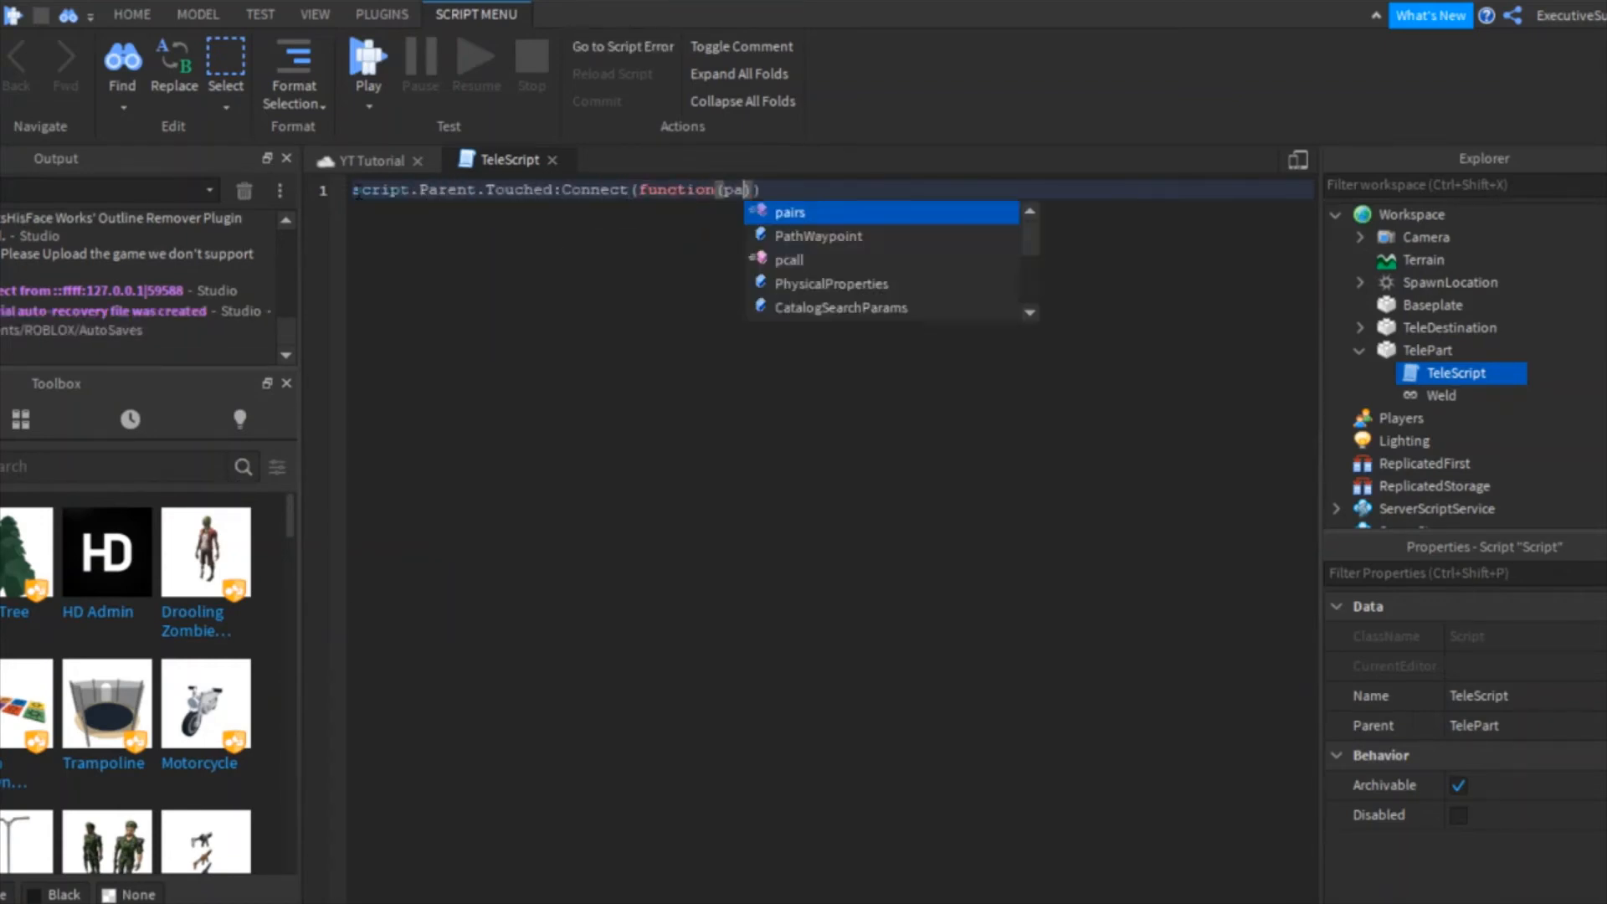
text(part))
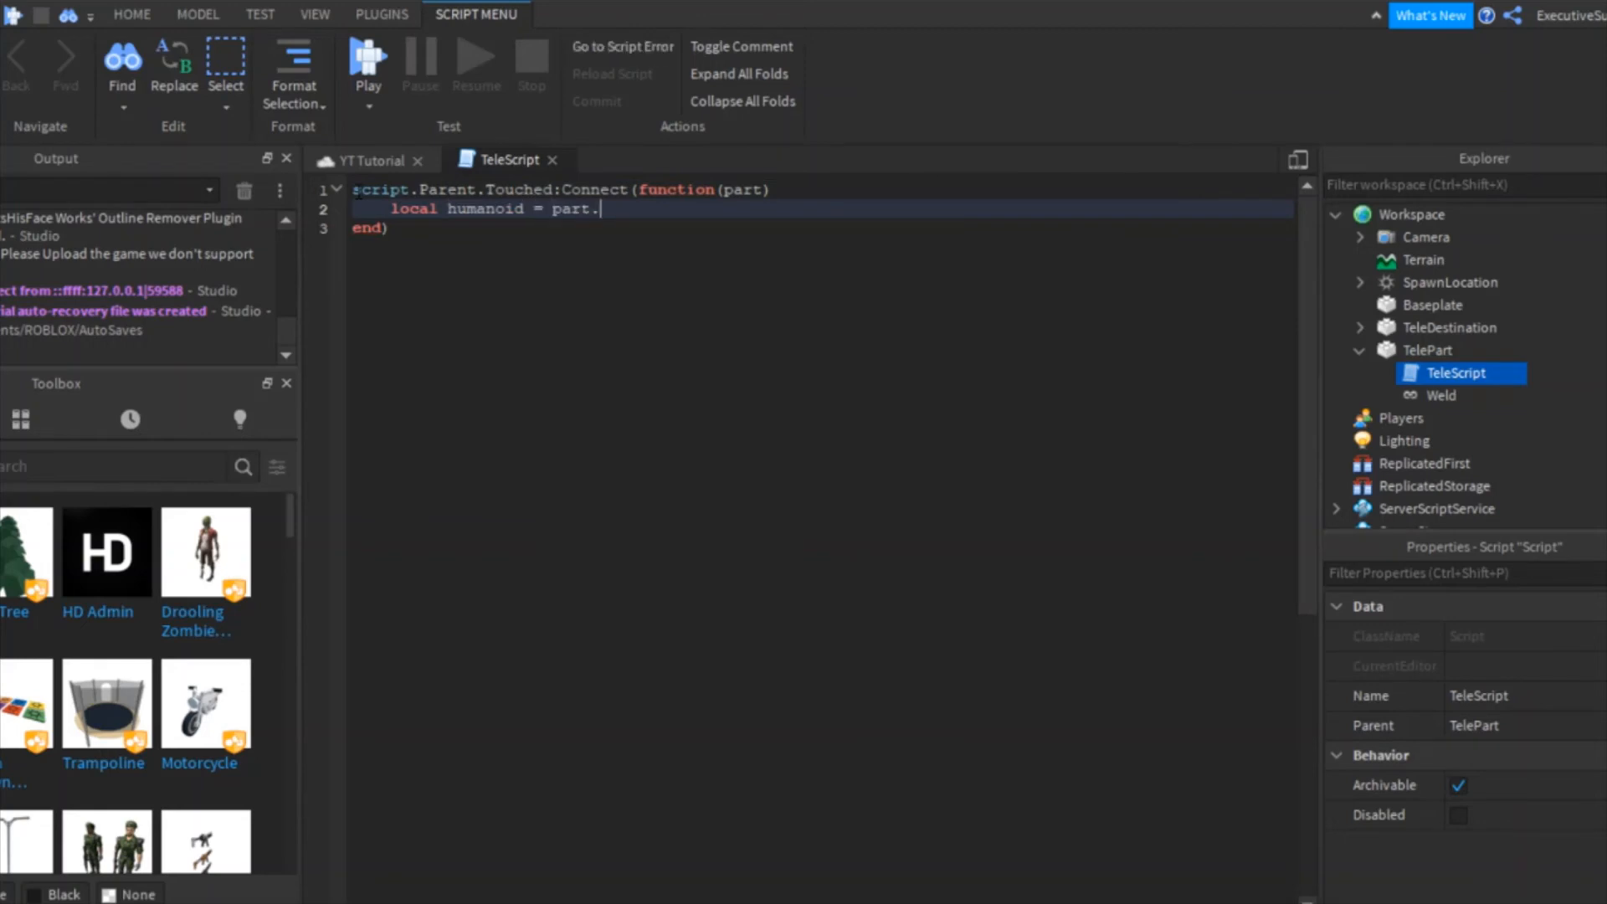
text(Parent:FindFirstChild("Humanoid"))
text(part.Parent.)
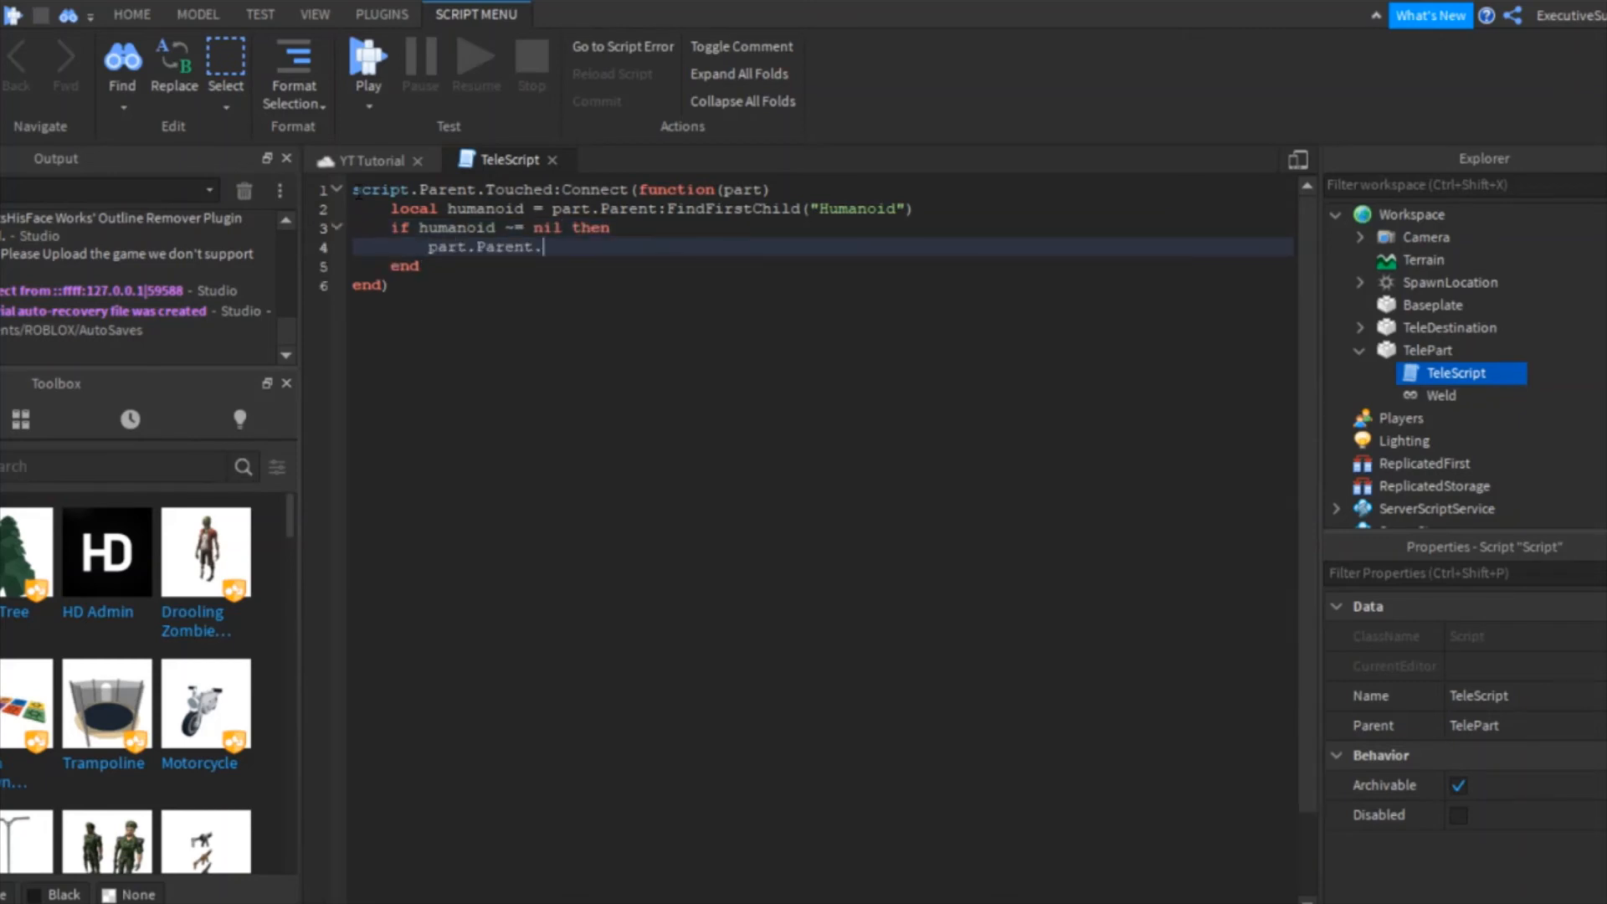
text(HumanoidRootPart)
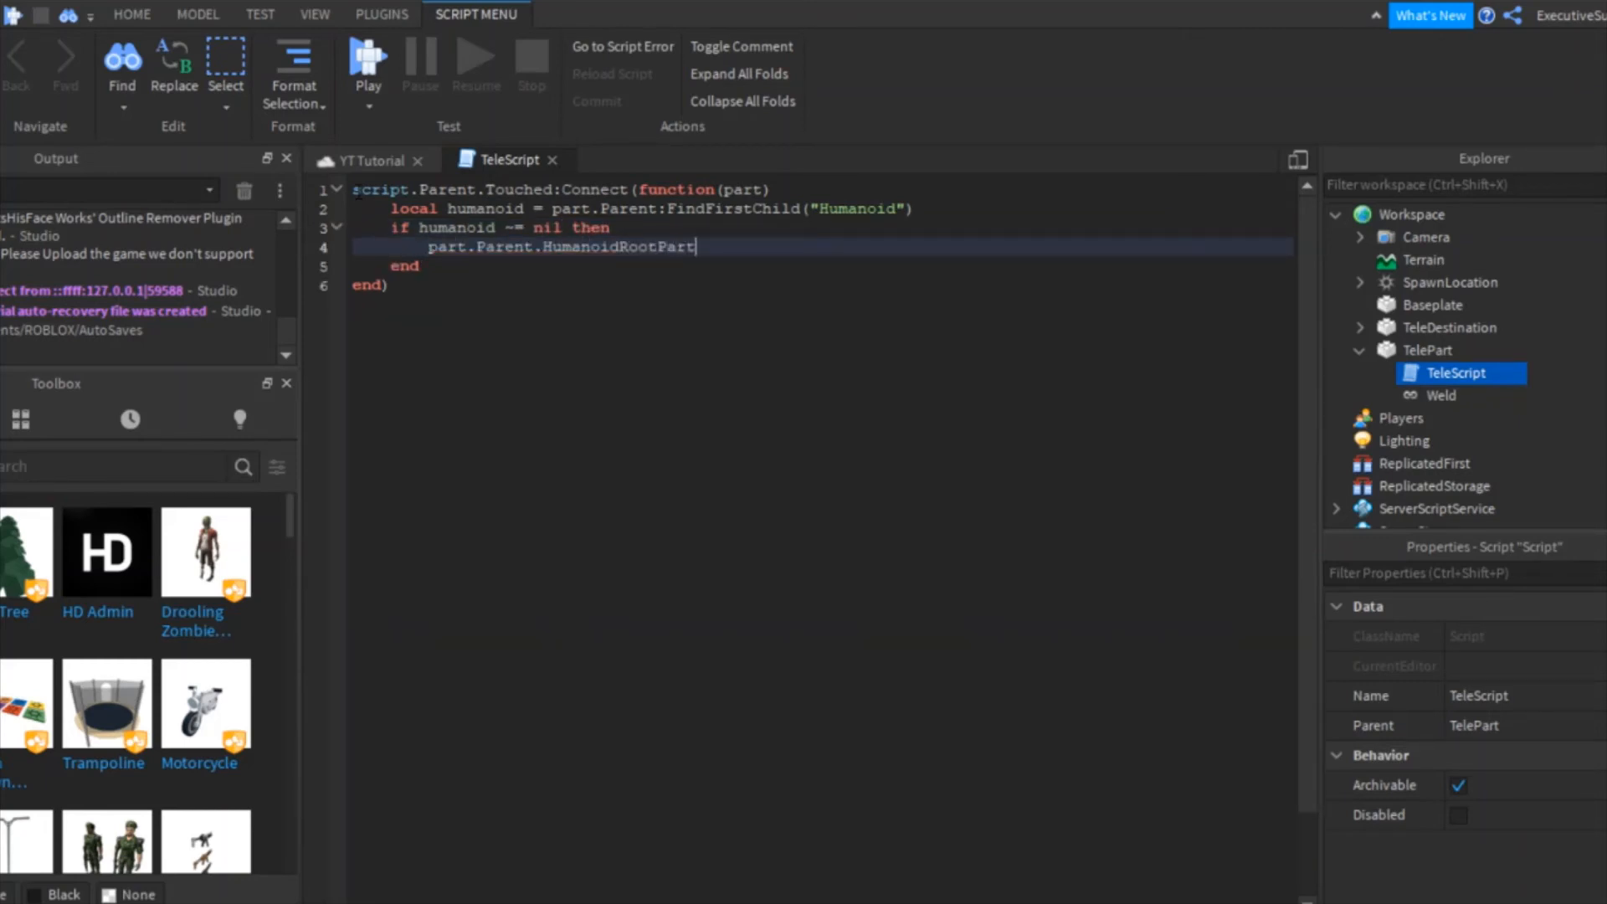
text(.CFrame = CFrame.new())
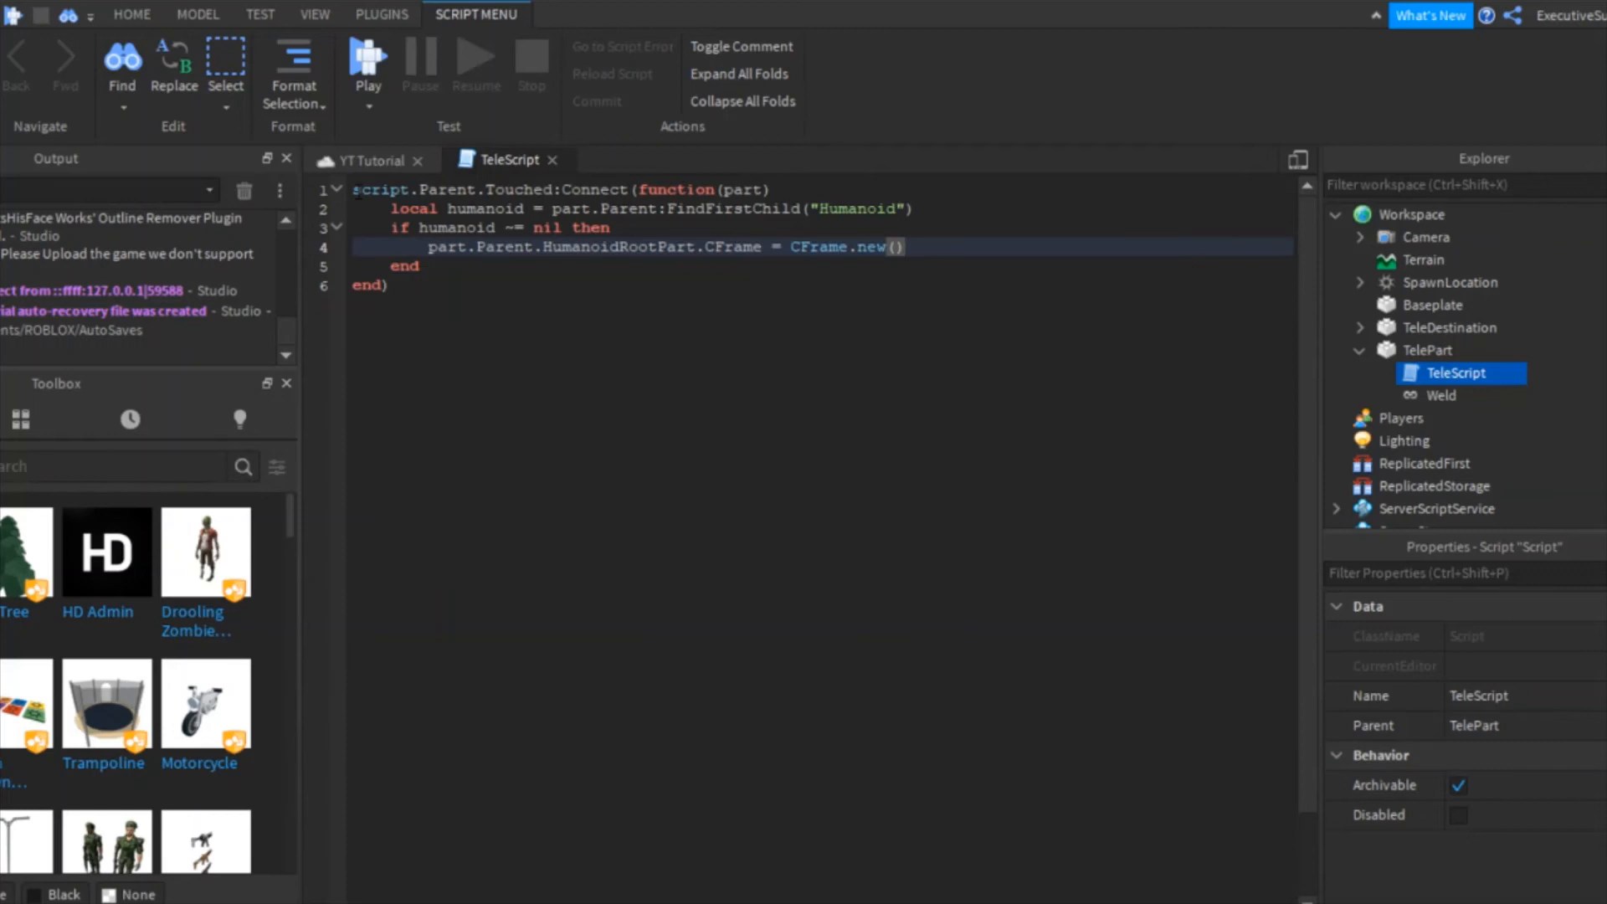
text(workspace["TeleDes"])
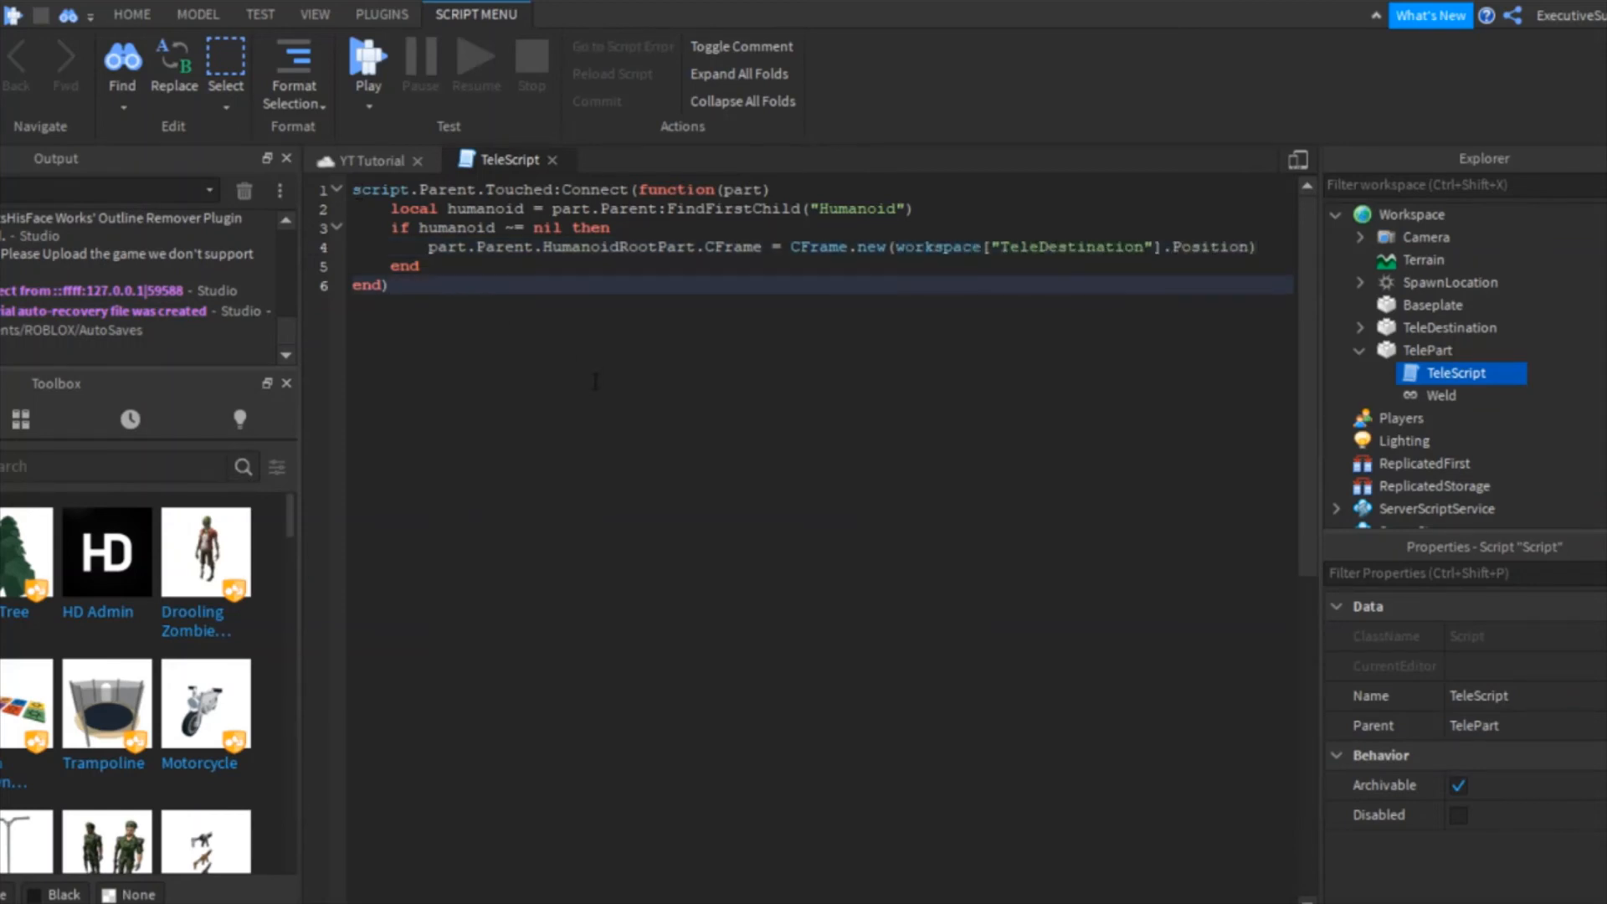
key(ctrl+a)
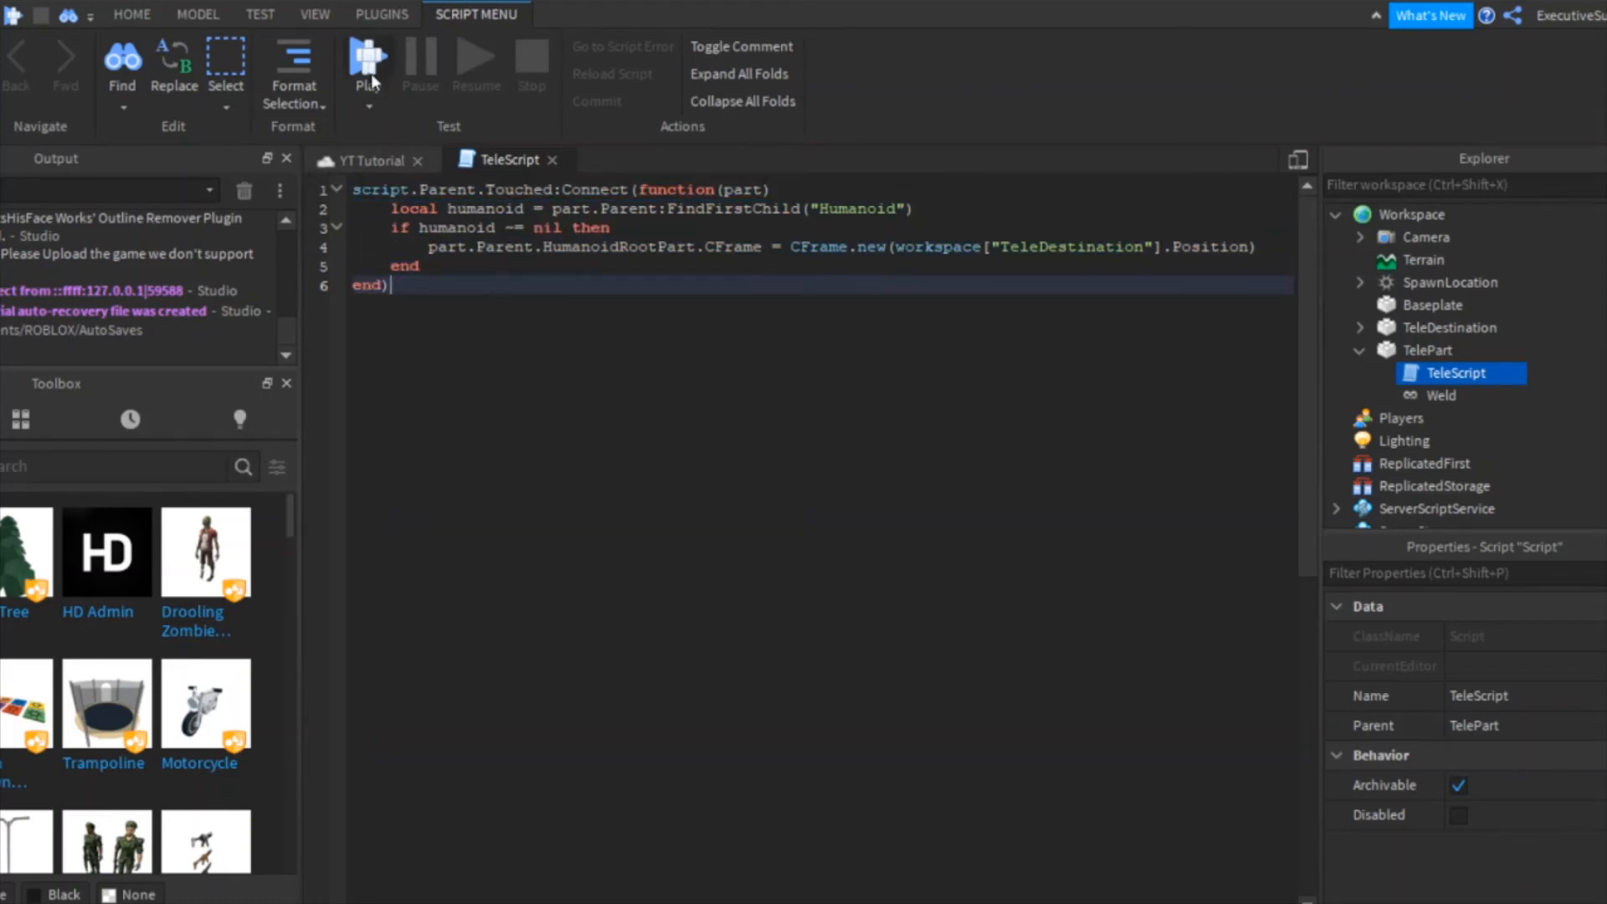
Start a Play test and walk the avatar toward the glowing TelePart.
click(367, 62)
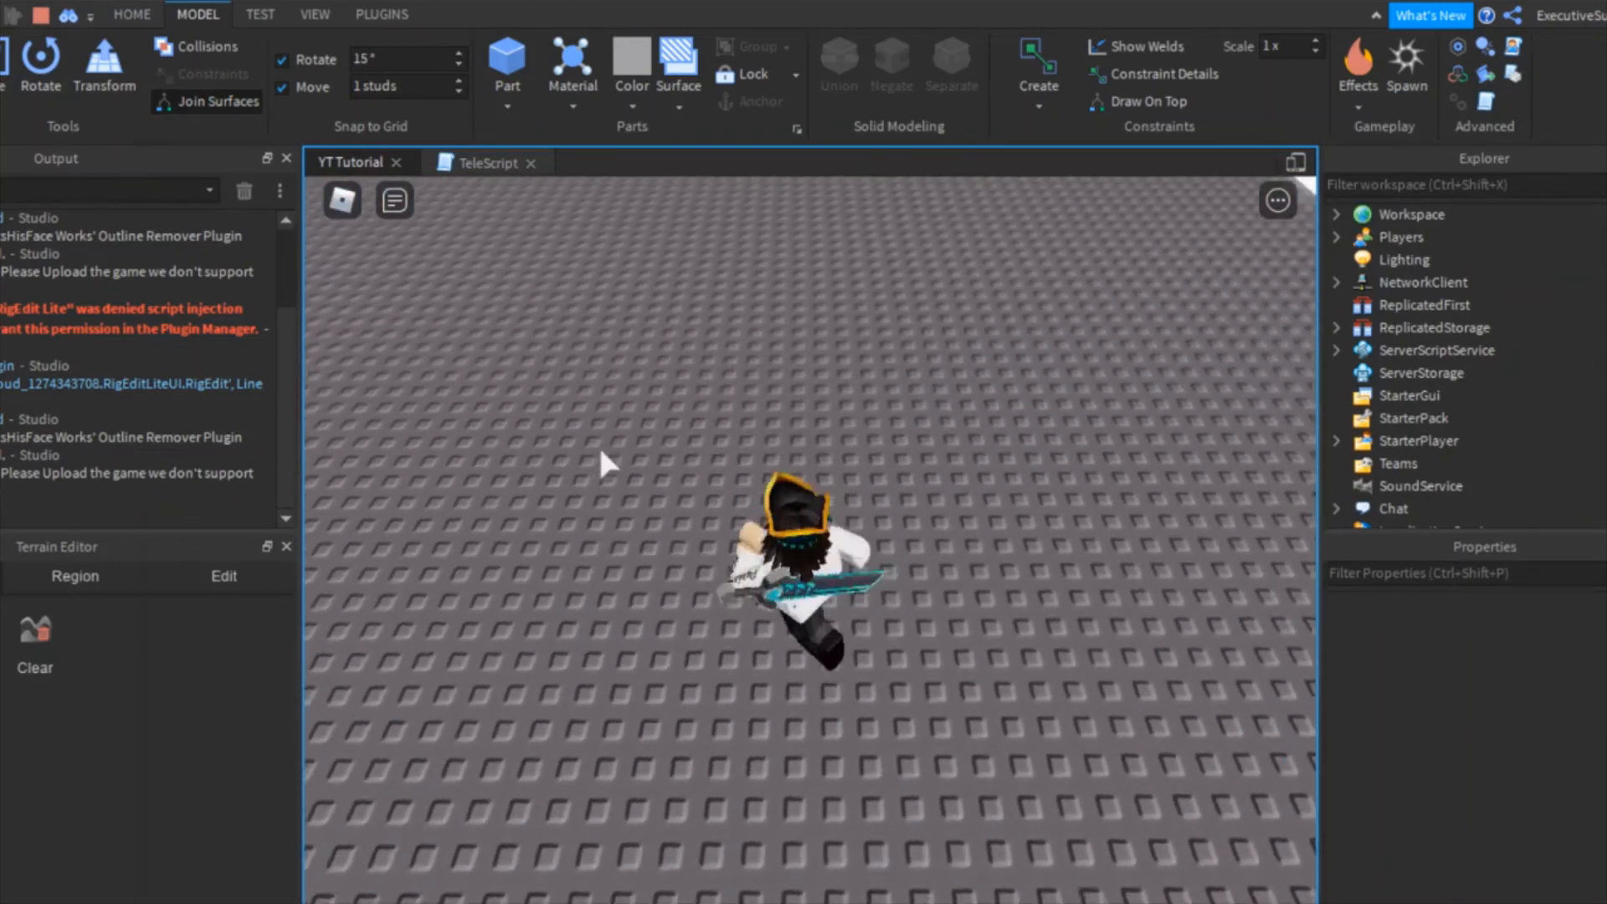
click(506, 61)
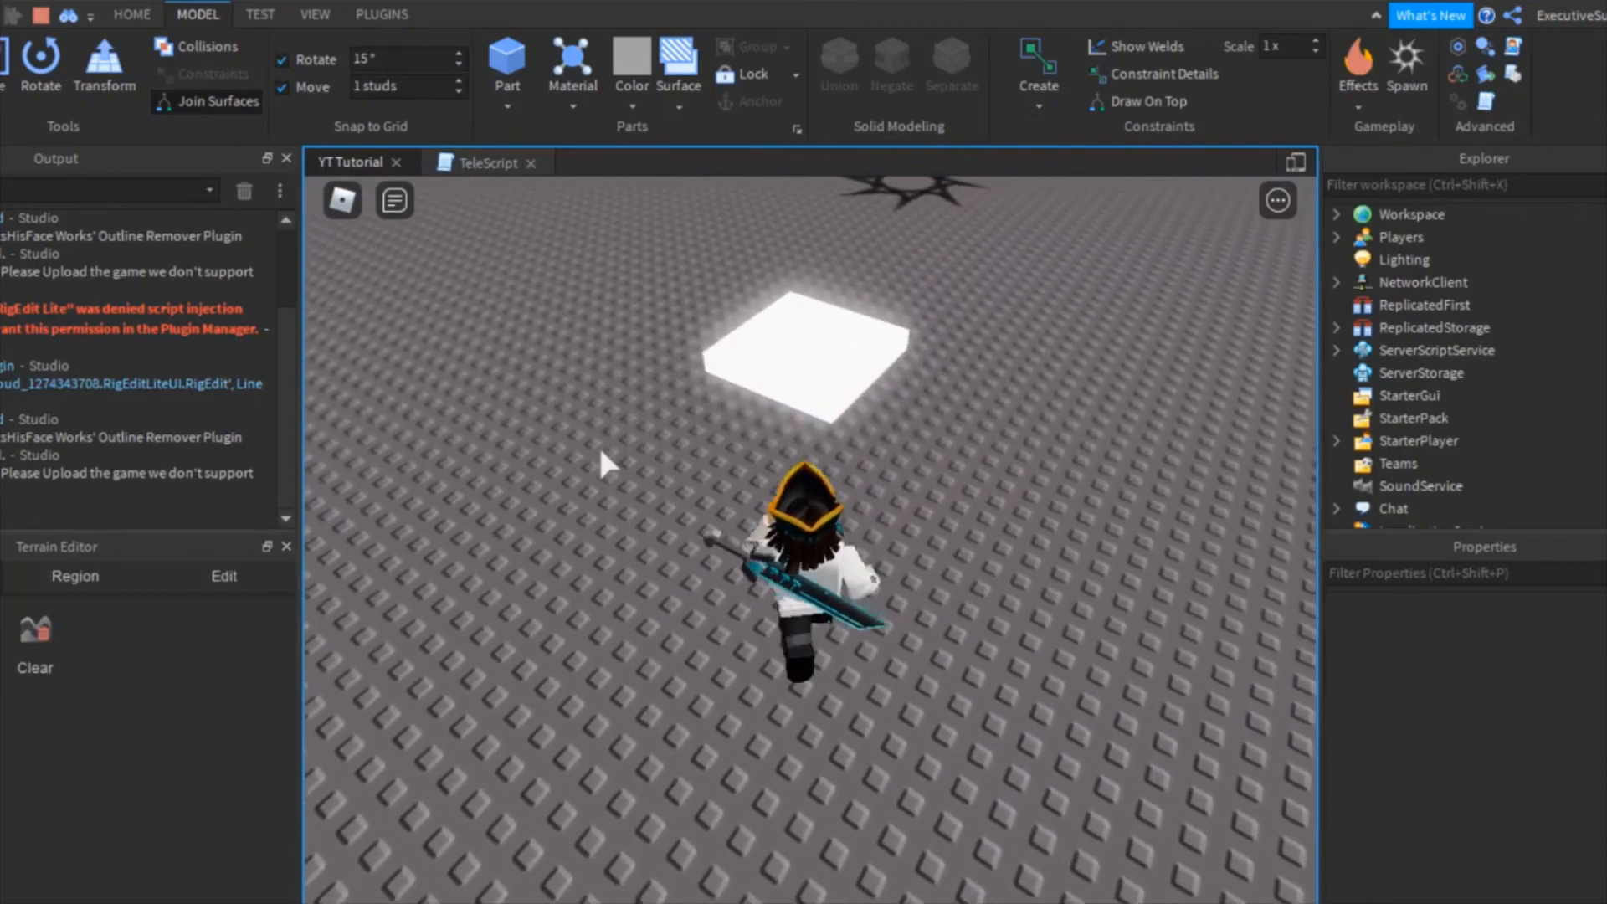